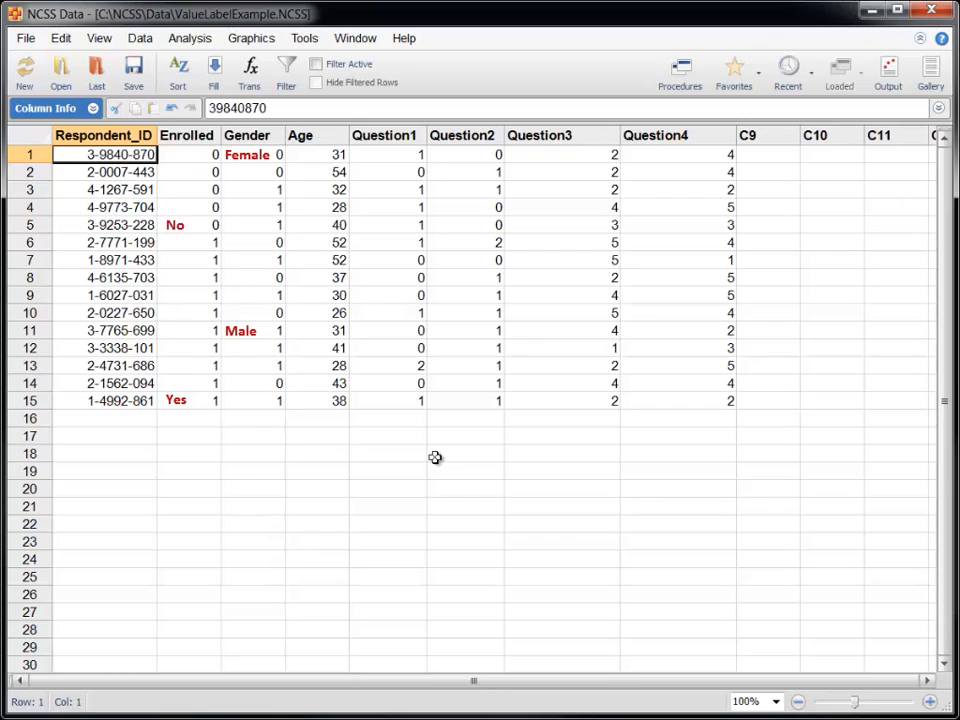
pyautogui.moveTo(793, 103)
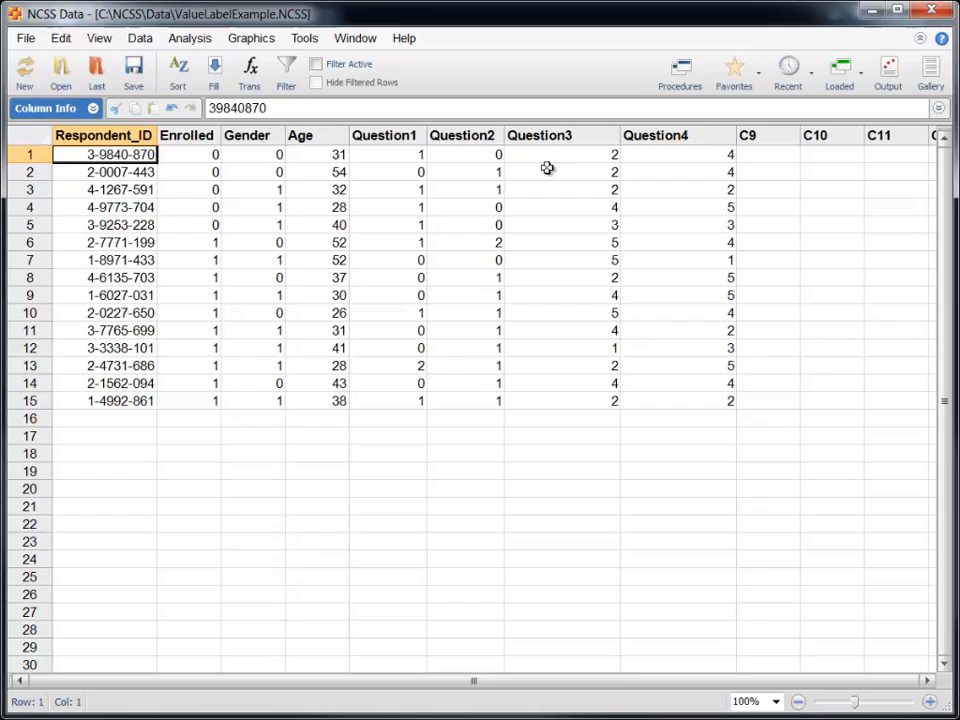
pyautogui.moveTo(407, 214)
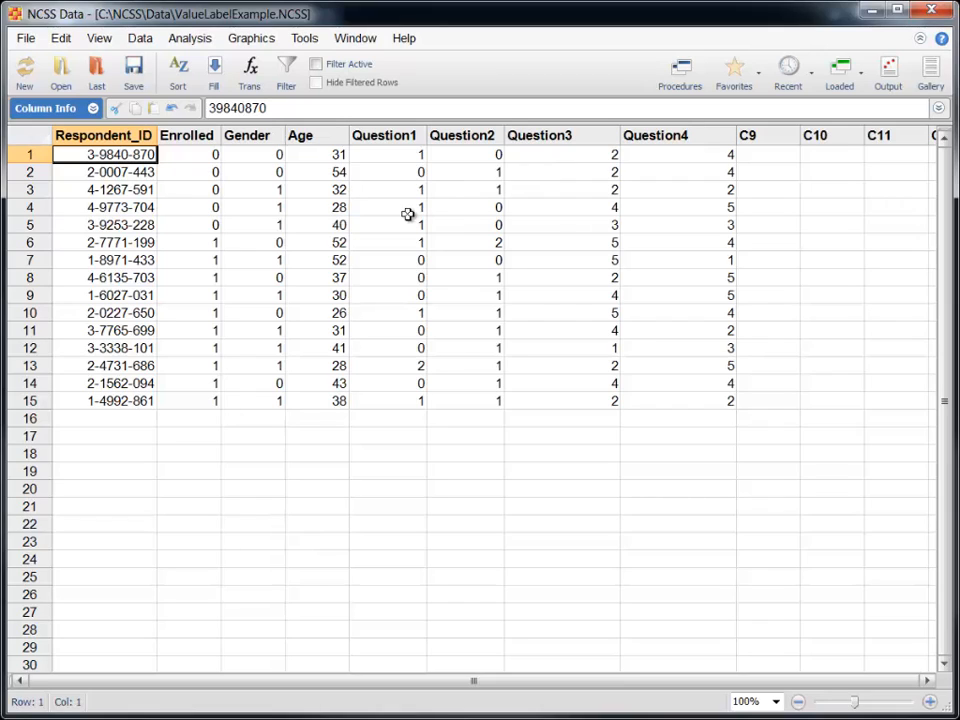
pyautogui.moveTo(243, 193)
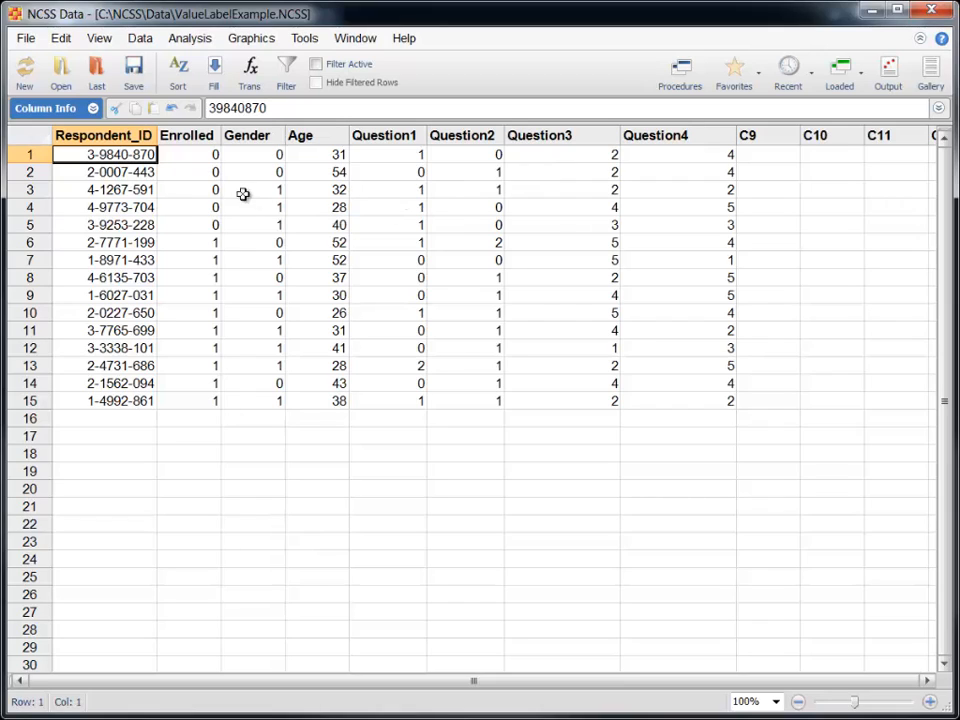
# - In Enrolled's Value Labels editor, enter 0 as No and 1 as Yes
pyautogui.click(187, 154)
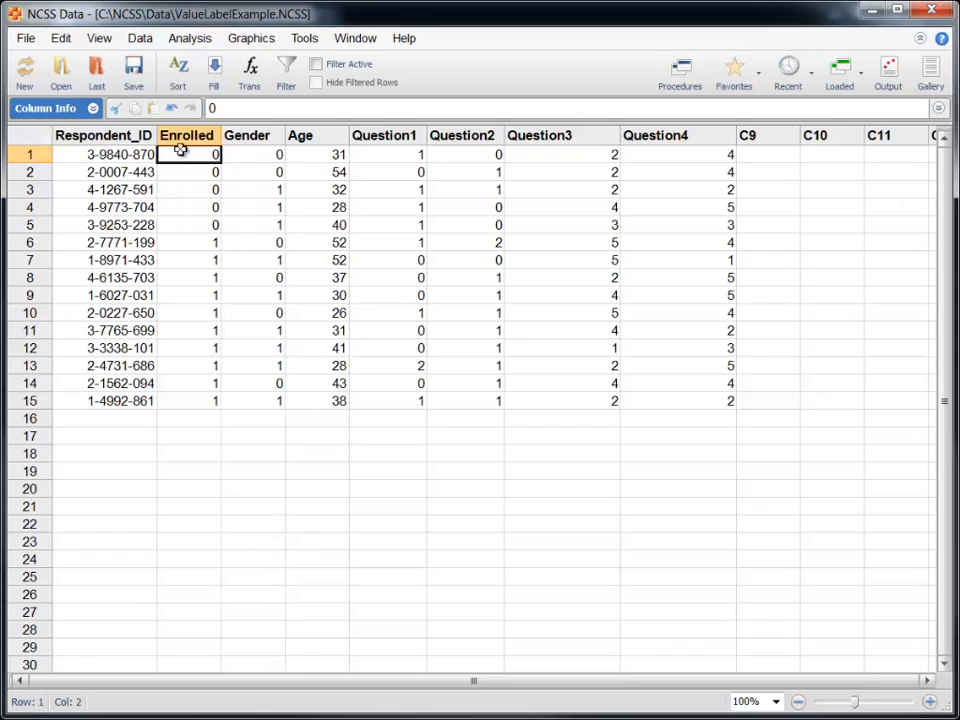
pyautogui.click(140, 38)
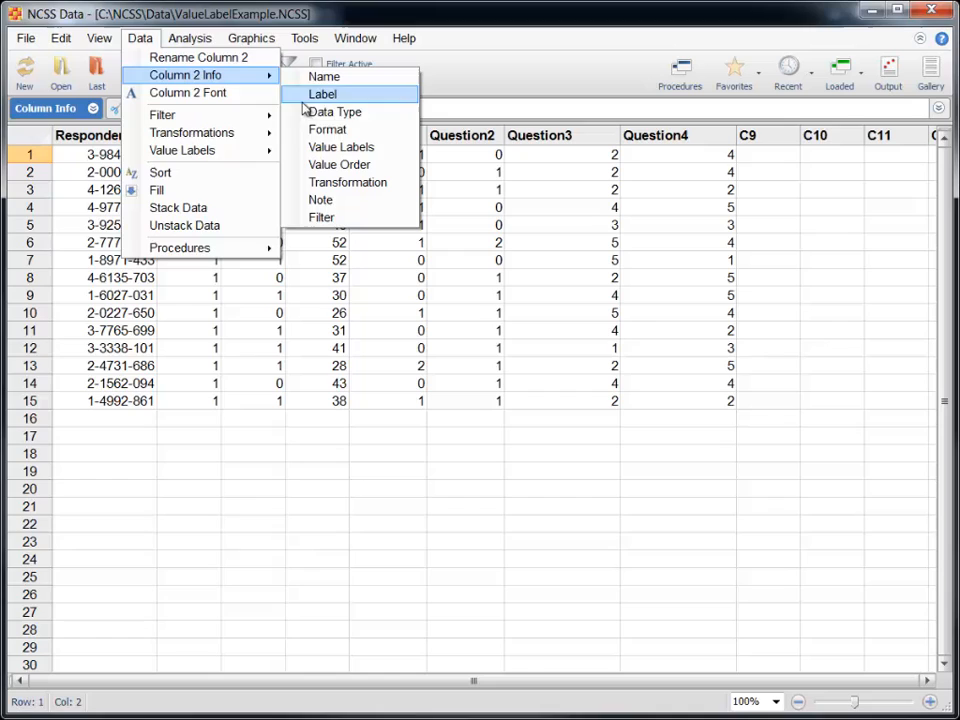
pyautogui.click(340, 147)
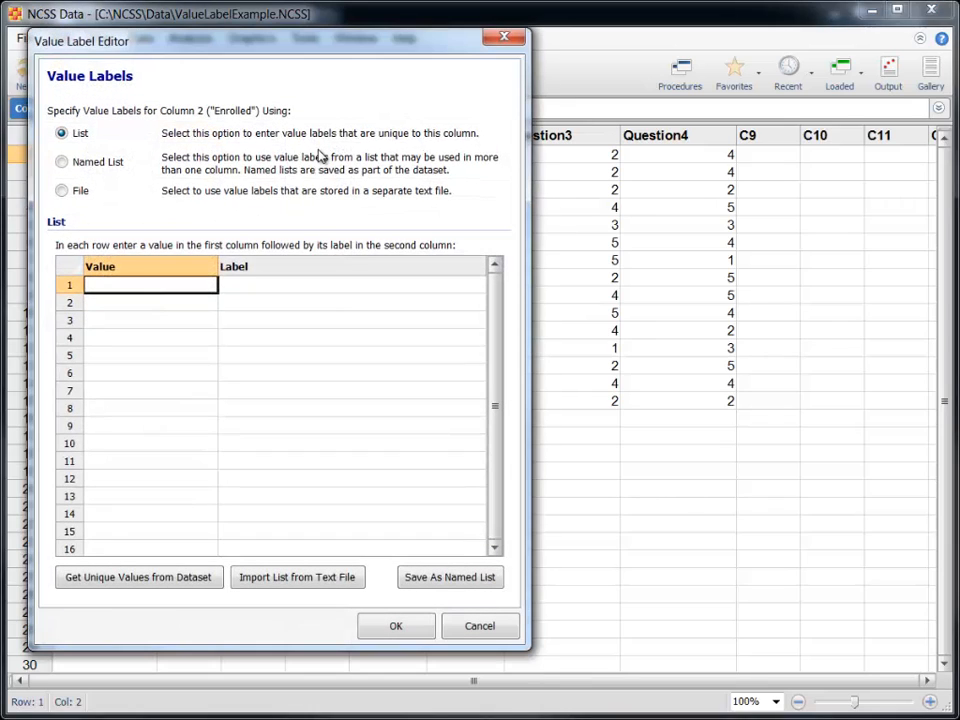
pyautogui.click(479, 625)
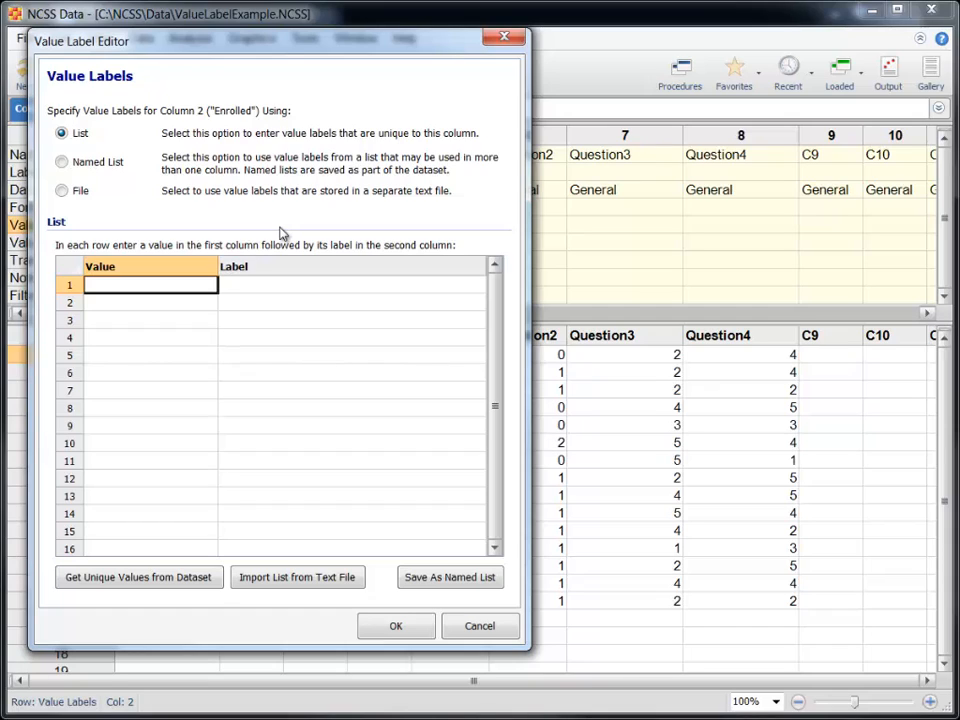
pyautogui.click(62, 133)
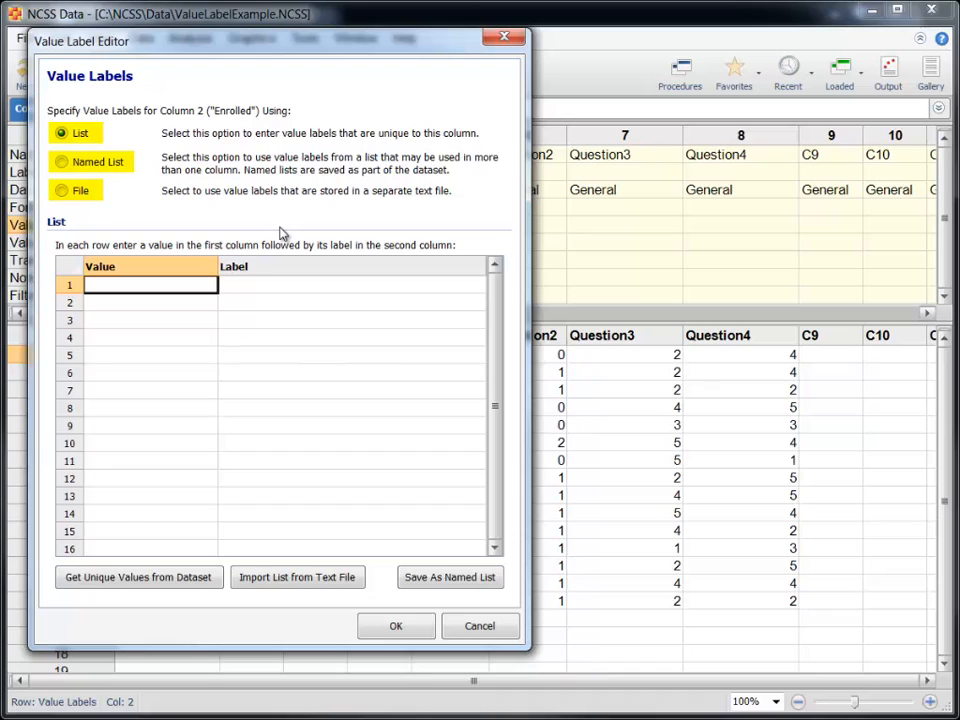
pyautogui.click(62, 133)
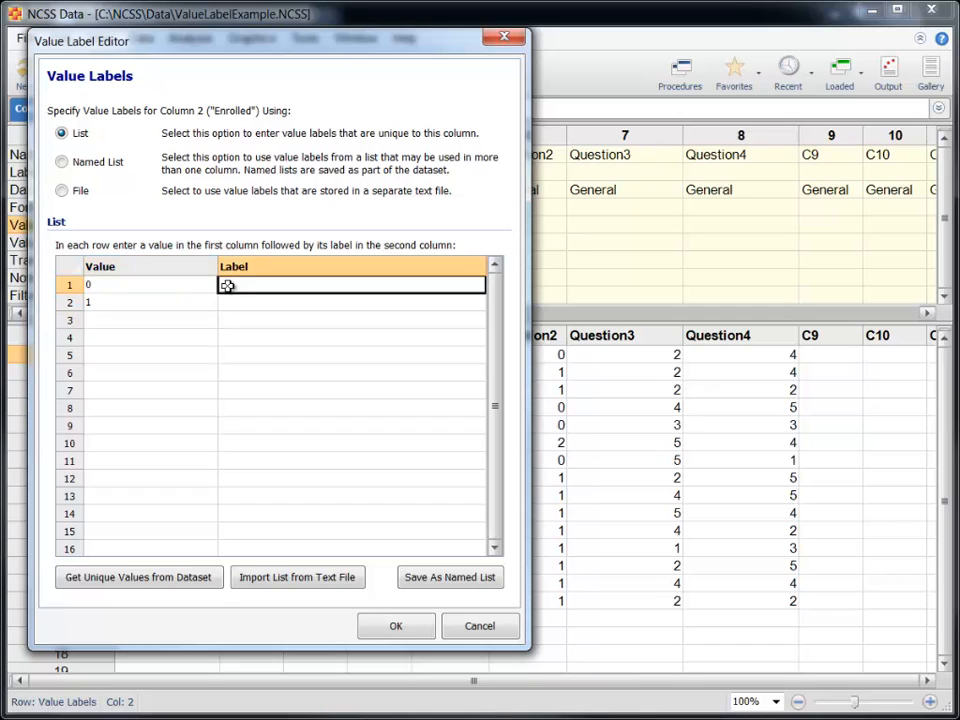
pyautogui.click(350, 302)
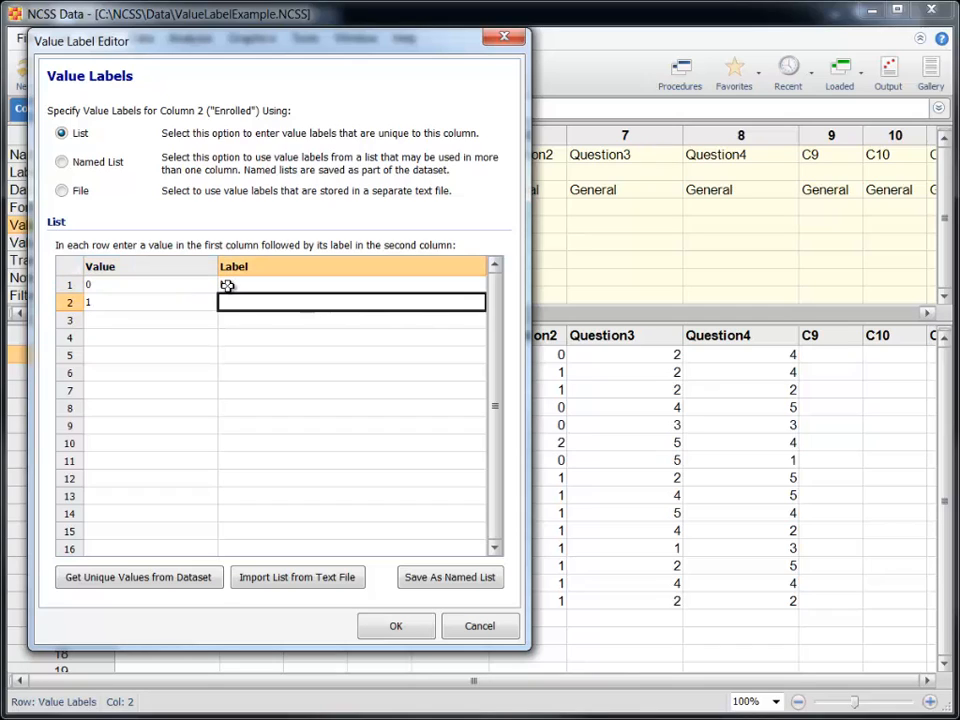
pyautogui.write('Yes')
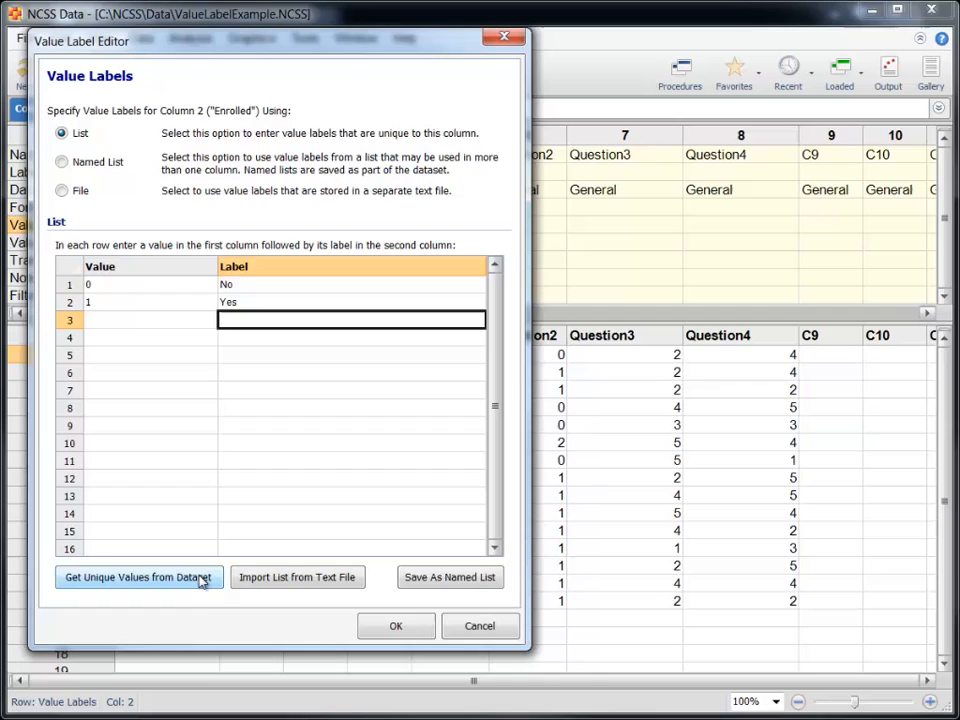
pyautogui.moveTo(200, 614)
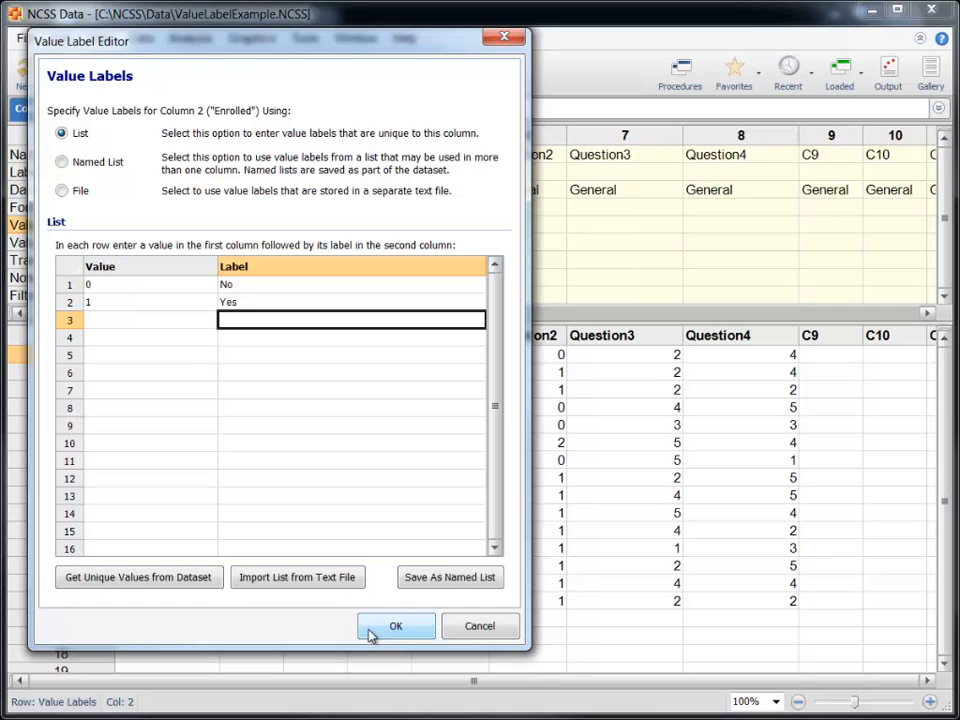
# - Confirm Enrolled's No/Yes labels, label Gender 0=Female and 1=Male, and add Enrolled 2="Maybe So"
pyautogui.click(395, 625)
pyautogui.write('0')
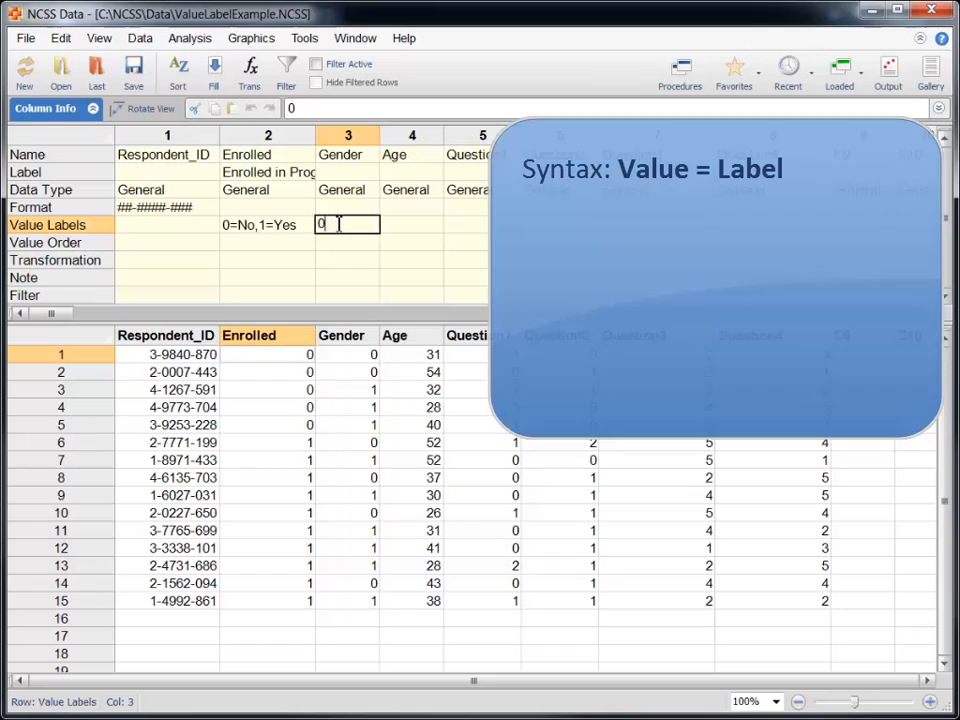
pyautogui.write('=Fem')
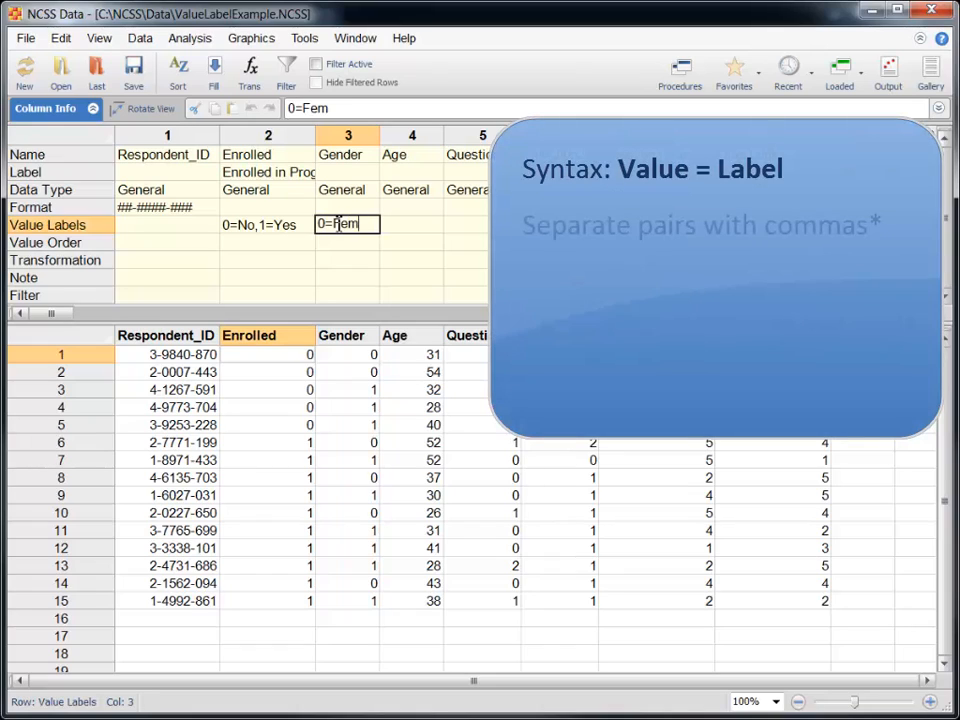
pyautogui.write('ale,')
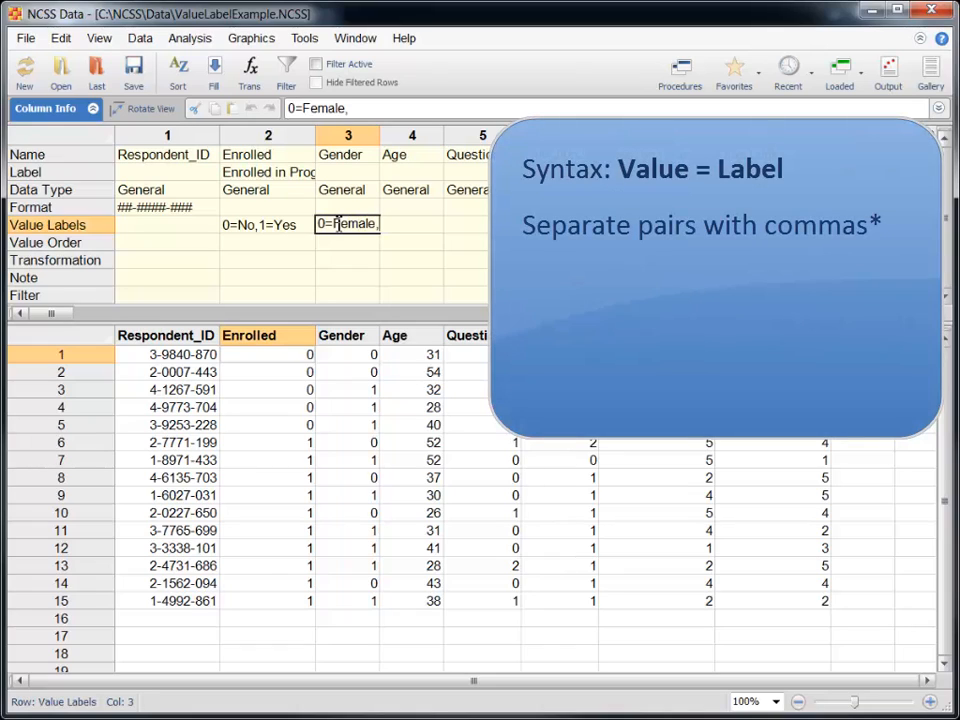
pyautogui.write('1=')
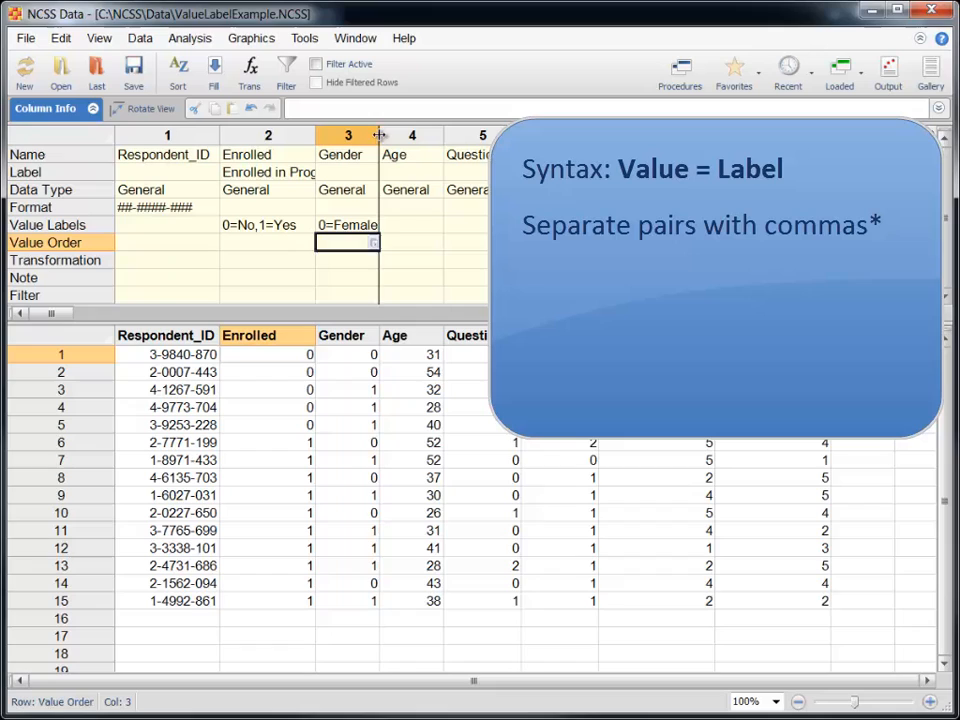
pyautogui.write(',1=Male')
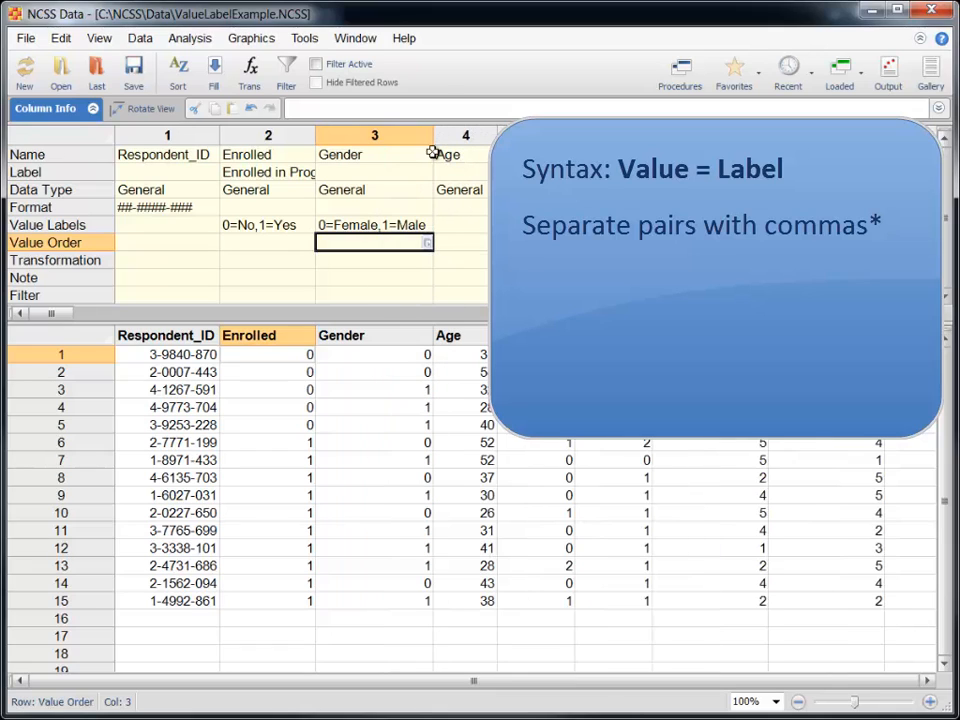
pyautogui.moveTo(403, 270)
pyautogui.write(',')
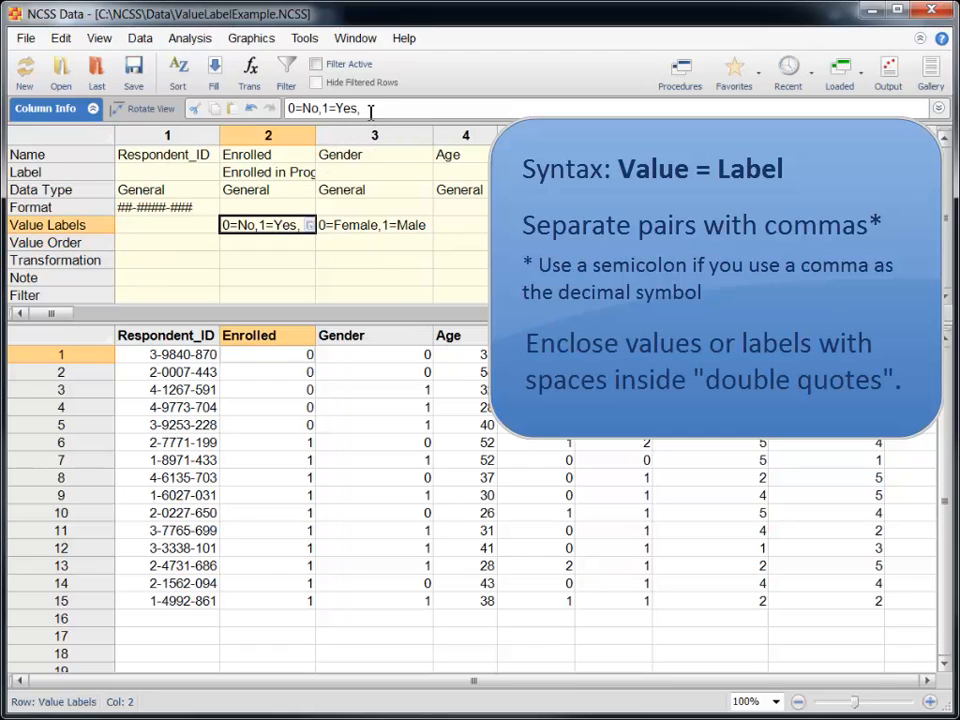
pyautogui.write('2="Maybe So')
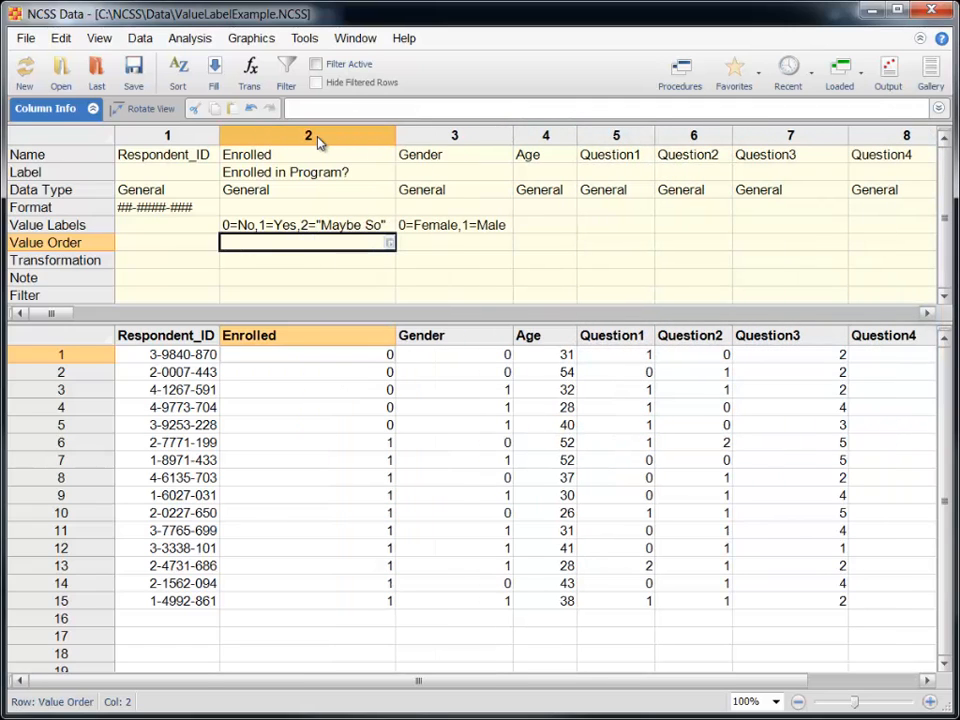
pyautogui.click(454, 224)
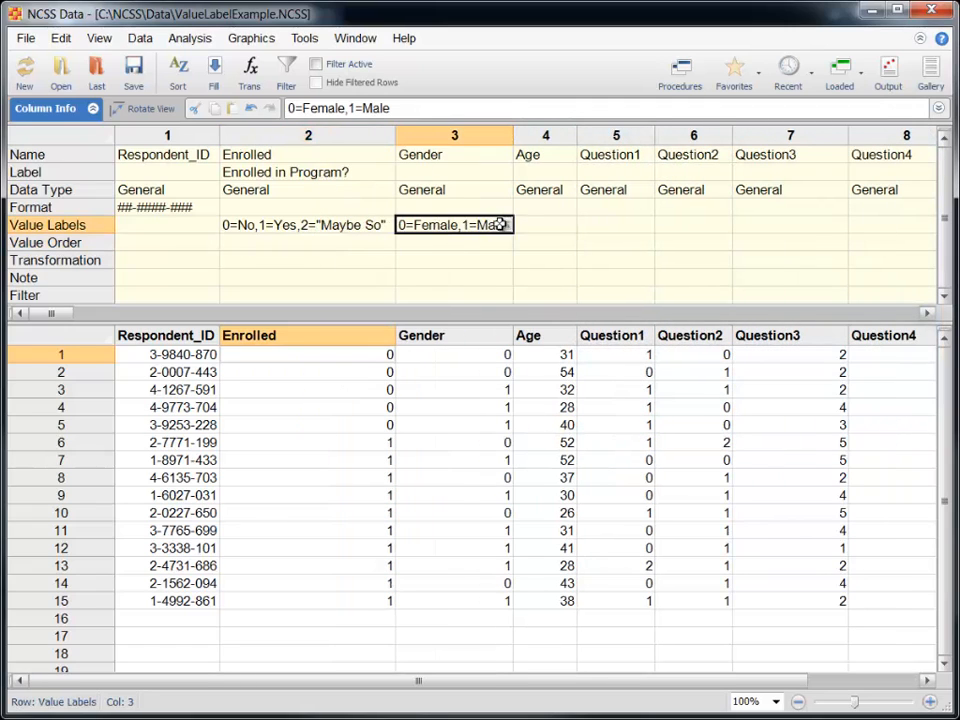
pyautogui.doubleClick(454, 224)
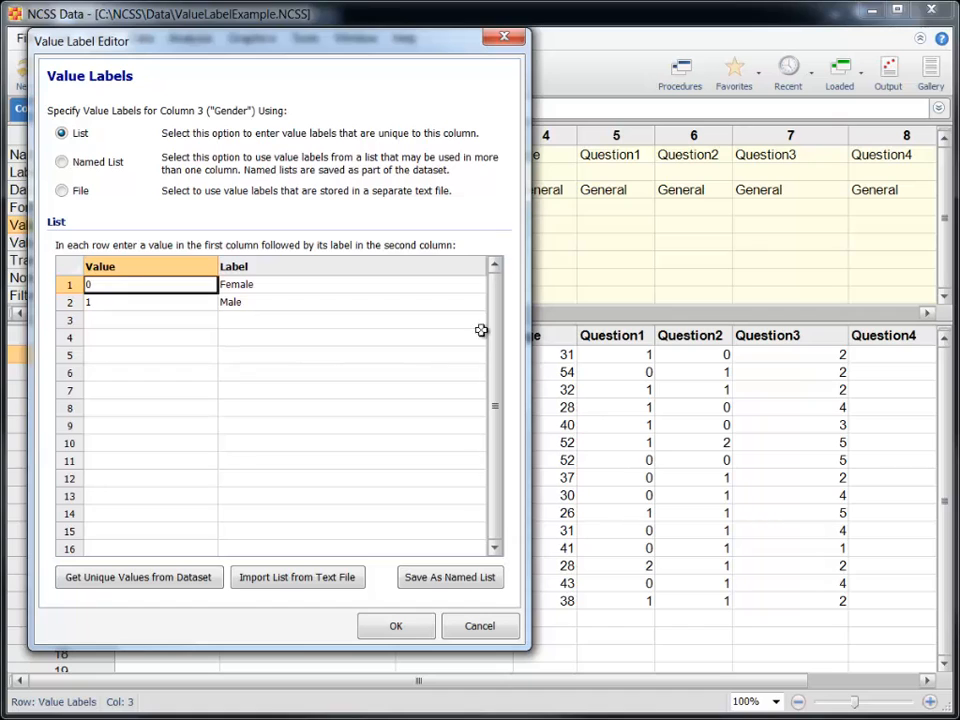
pyautogui.click(395, 625)
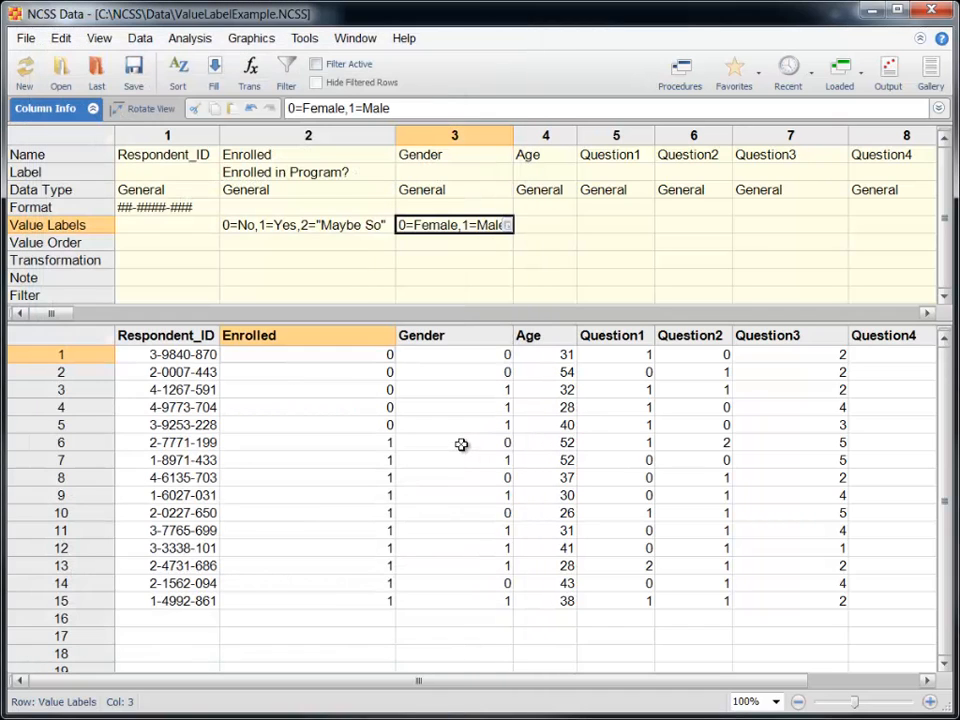
pyautogui.moveTo(453, 441)
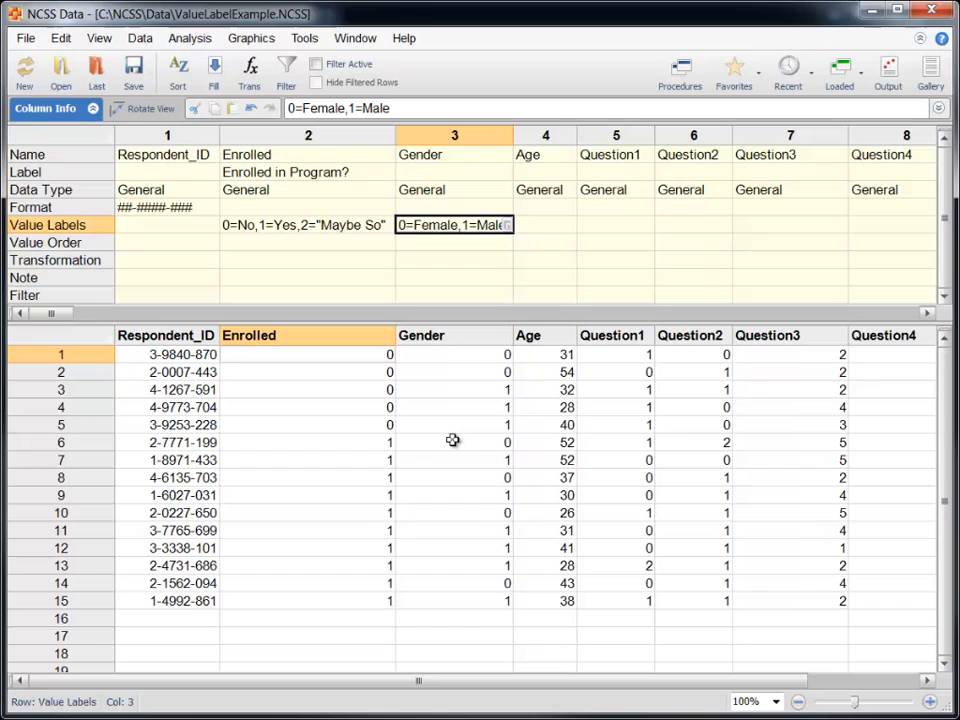
pyautogui.click(99, 38)
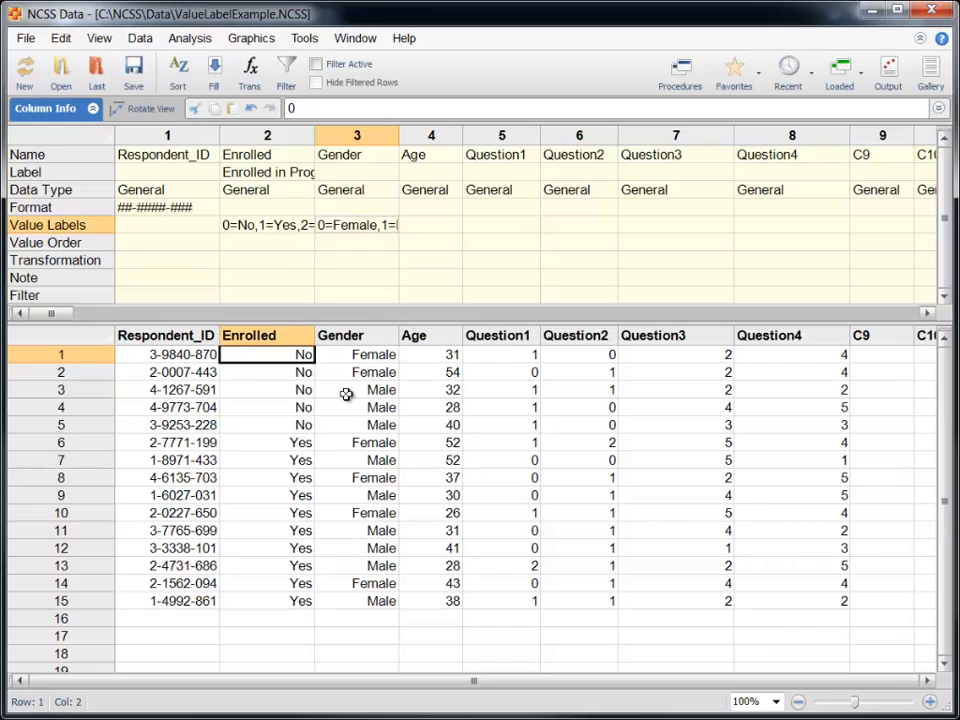
pyautogui.moveTo(328, 407)
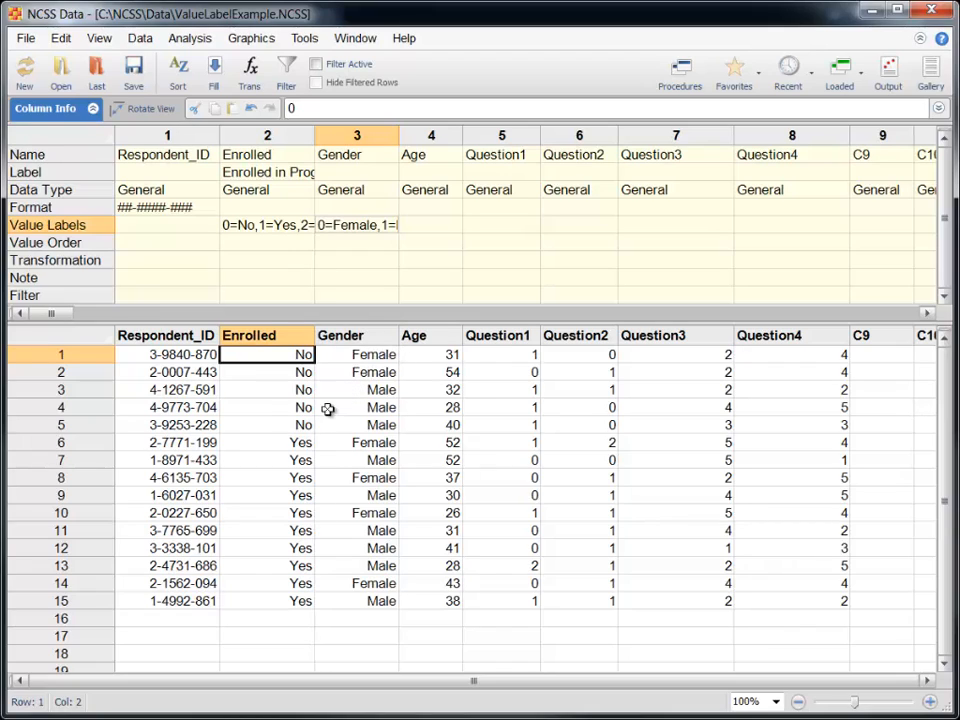
# - Edit a Gender cell to reveal its stored code 1, leaving it displayed as Male
pyautogui.click(267, 424)
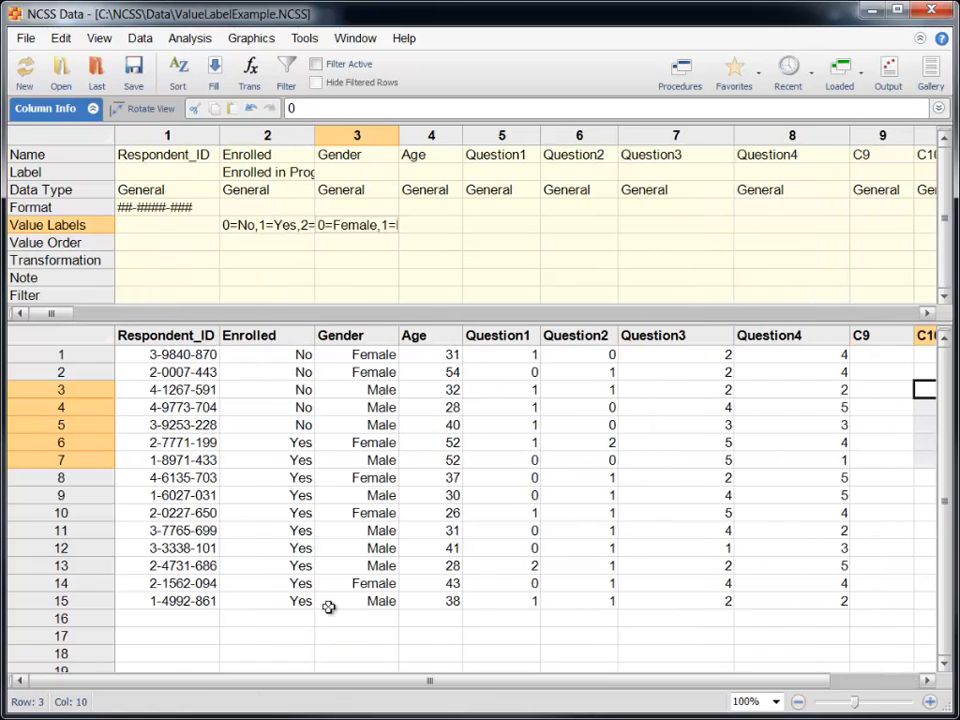
pyautogui.click(356, 407)
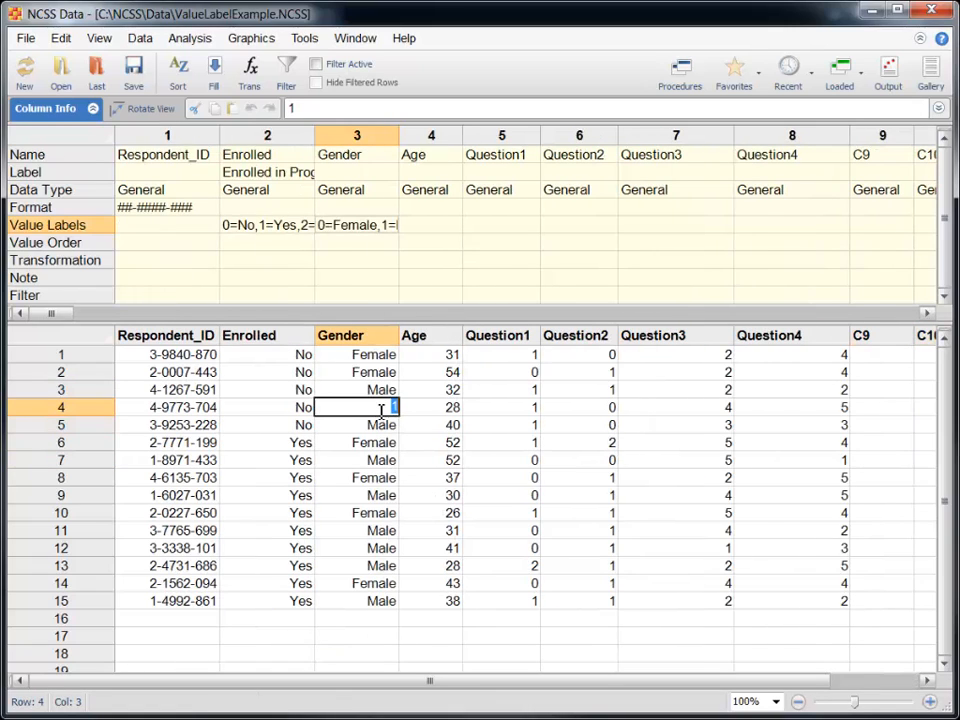
pyautogui.click(356, 424)
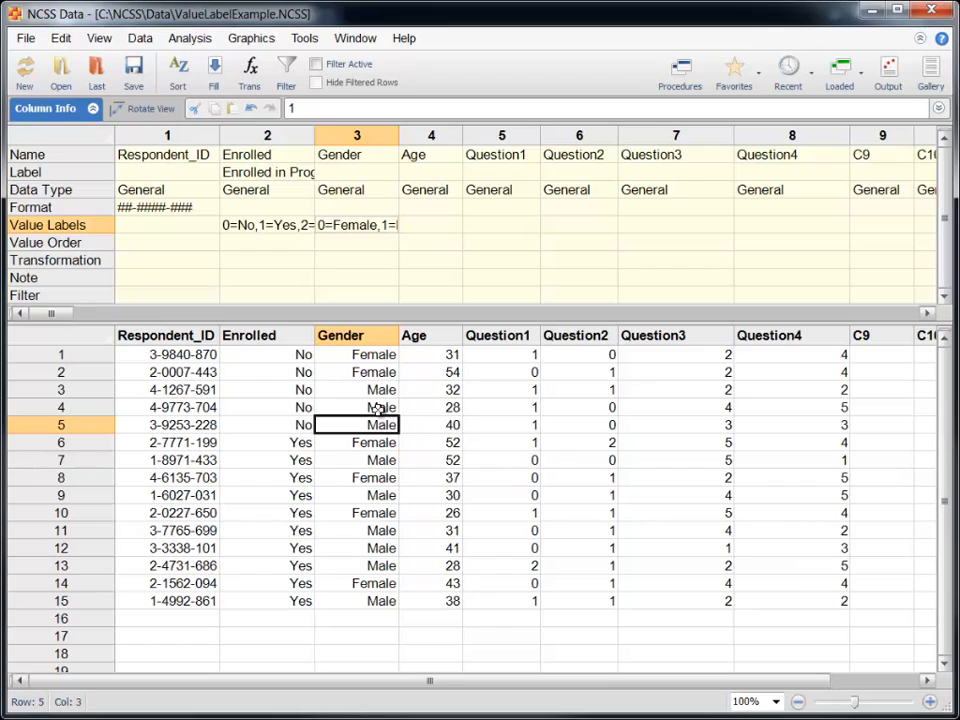
pyautogui.moveTo(670, 243)
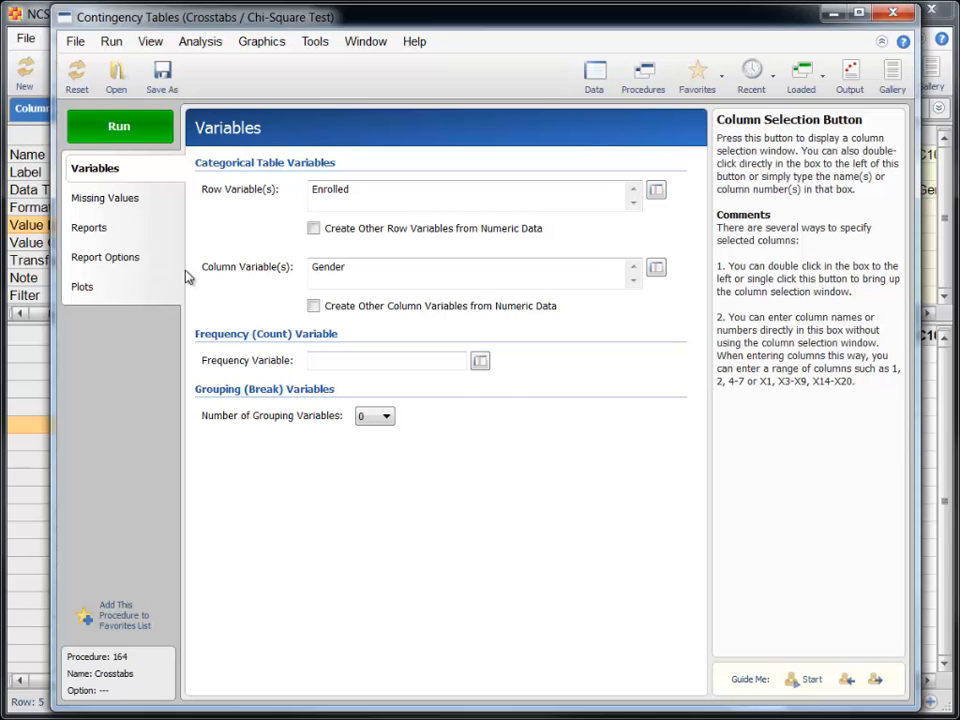
# - Set report Value Labels to 'Value Labels' and Variable Names to 'Labels', then return to the data
pyautogui.click(110, 257)
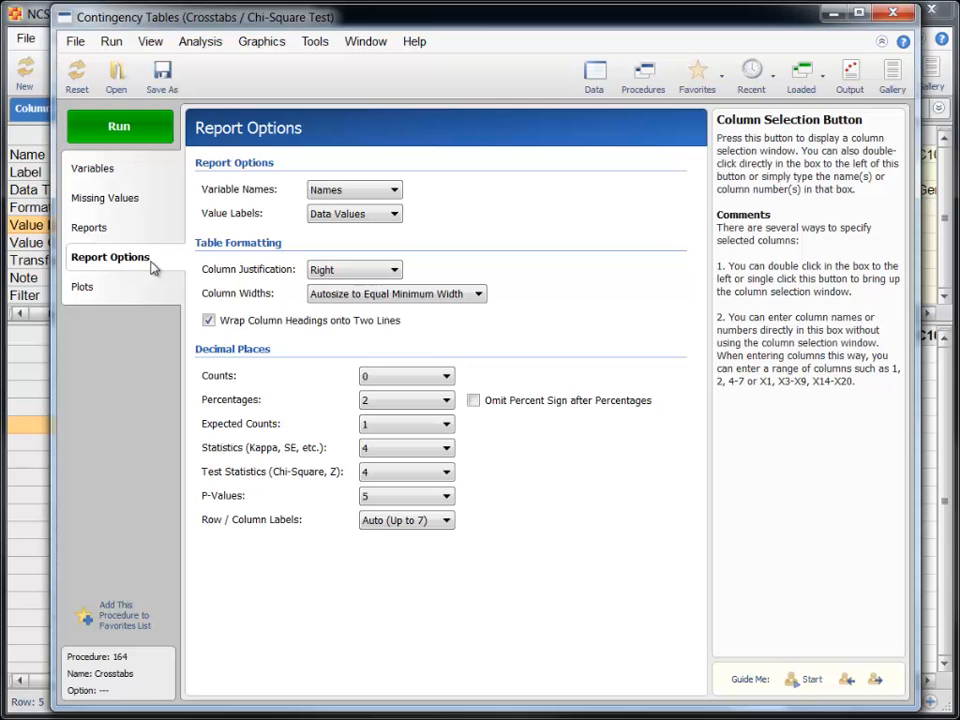
pyautogui.click(353, 213)
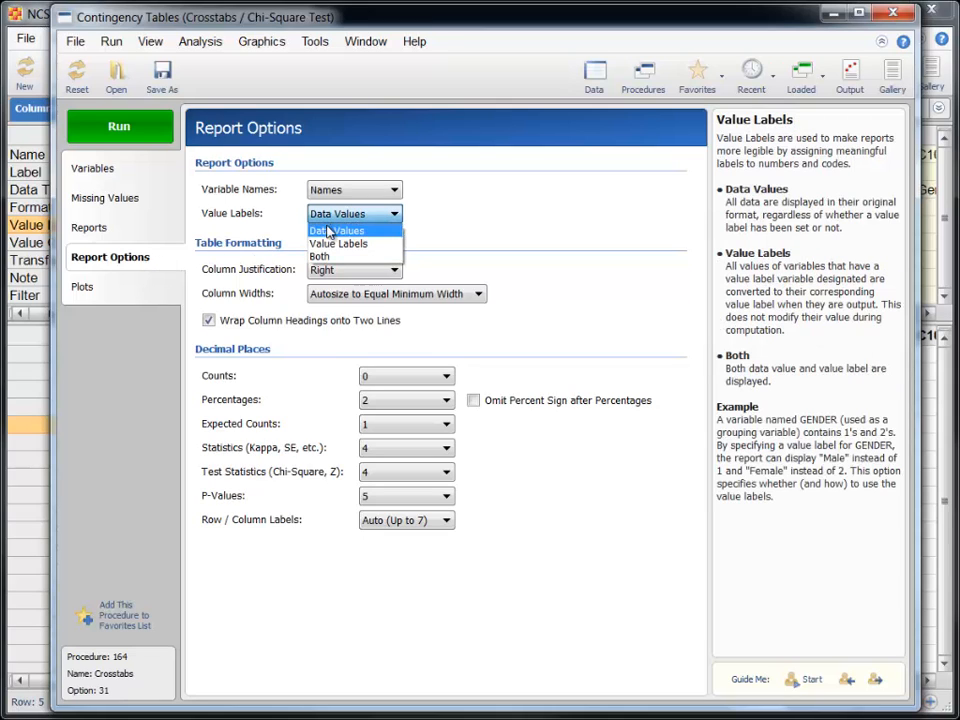
pyautogui.click(338, 244)
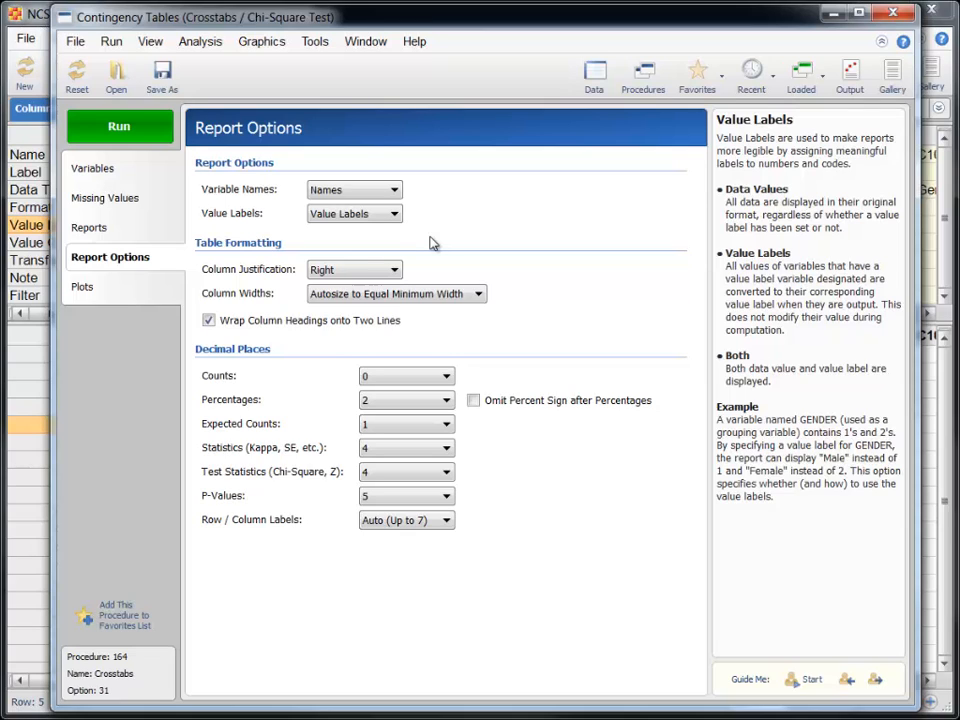
pyautogui.click(353, 189)
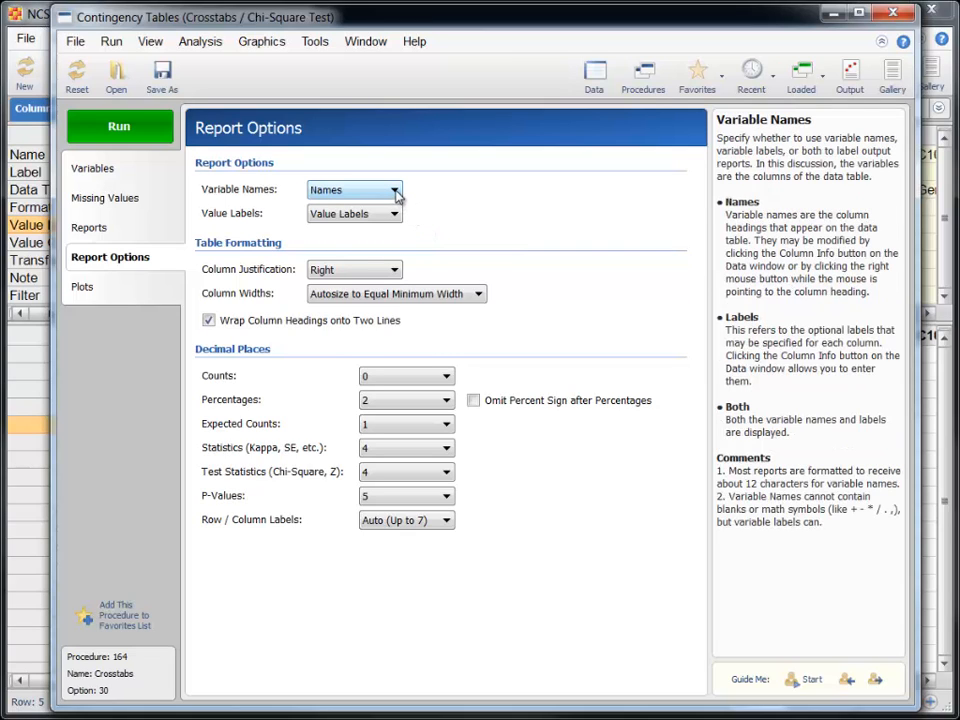
pyautogui.click(396, 190)
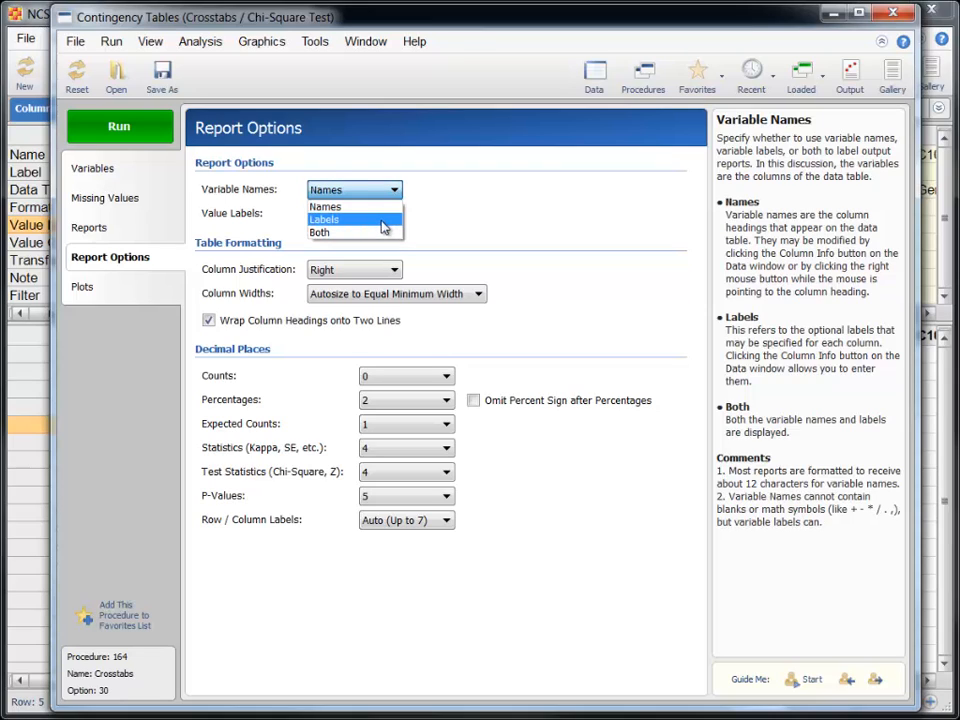
pyautogui.click(324, 219)
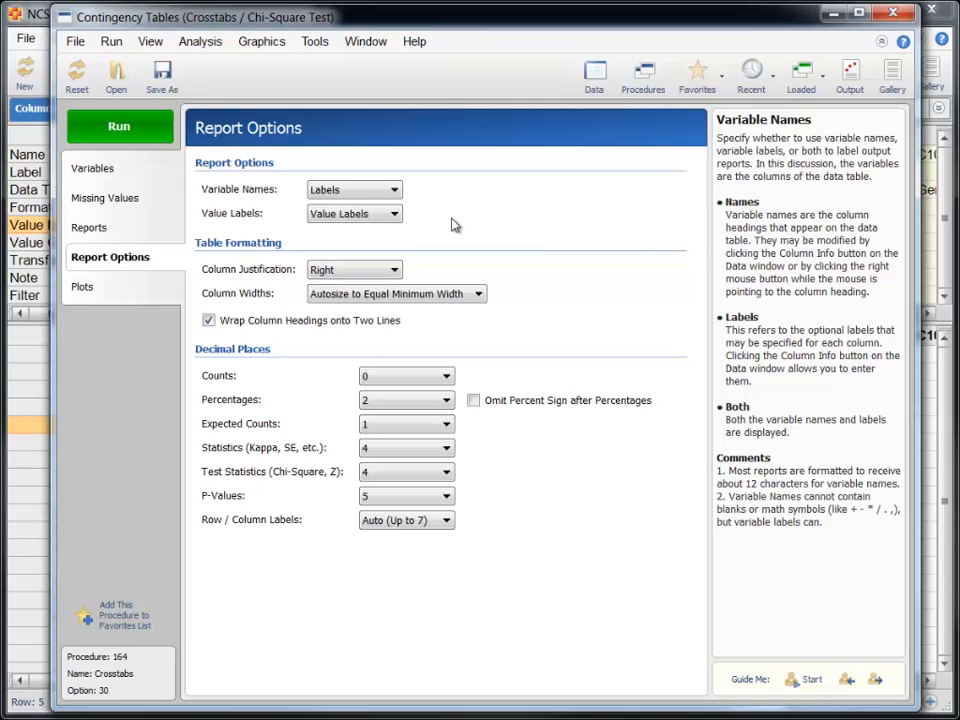
pyautogui.click(119, 126)
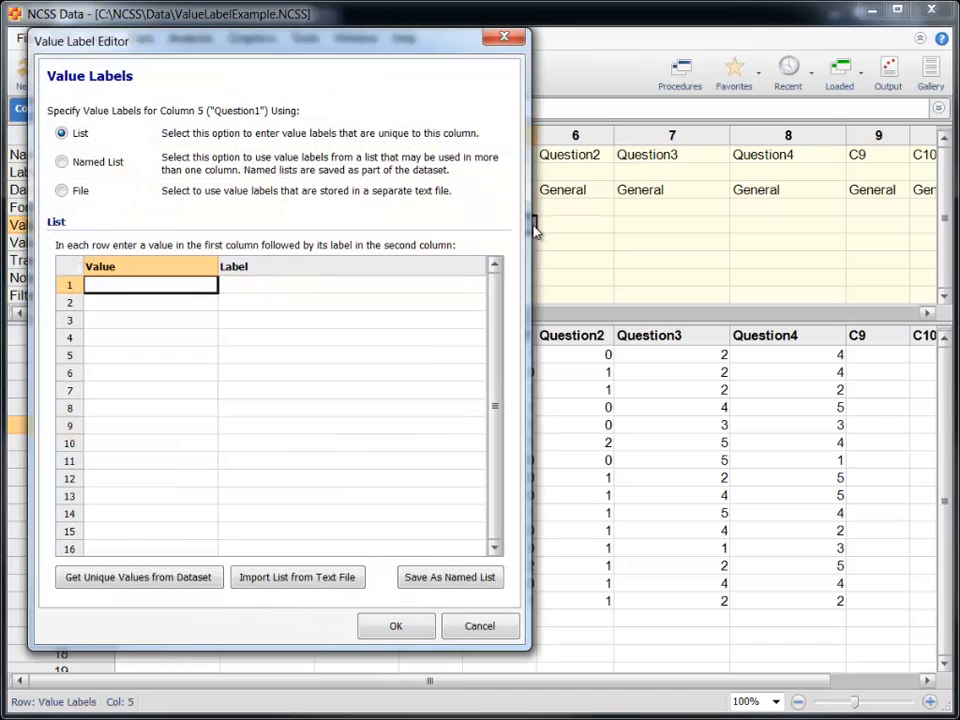
pyautogui.moveTo(330, 230)
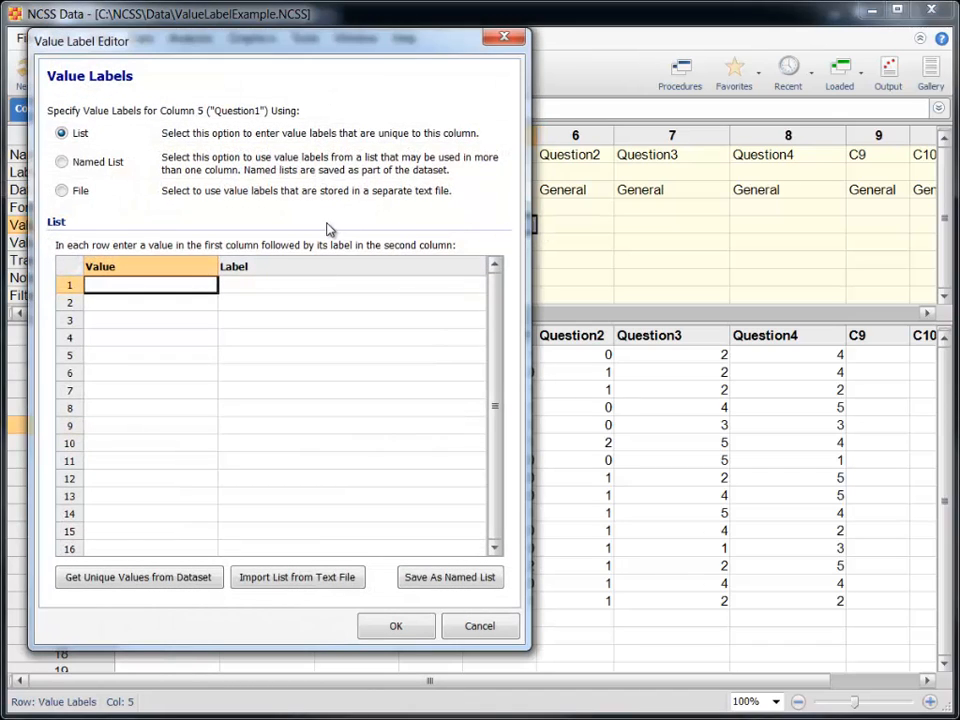
# - Choose the Named List option for Question1 and create a new list named YesNo
pyautogui.click(62, 161)
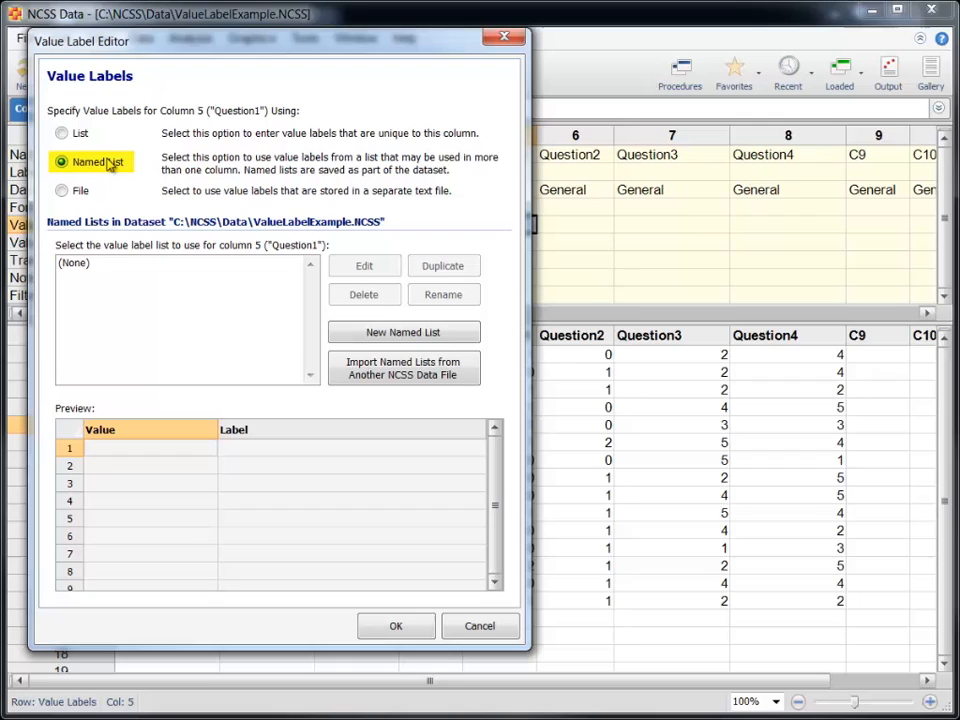
pyautogui.moveTo(120, 212)
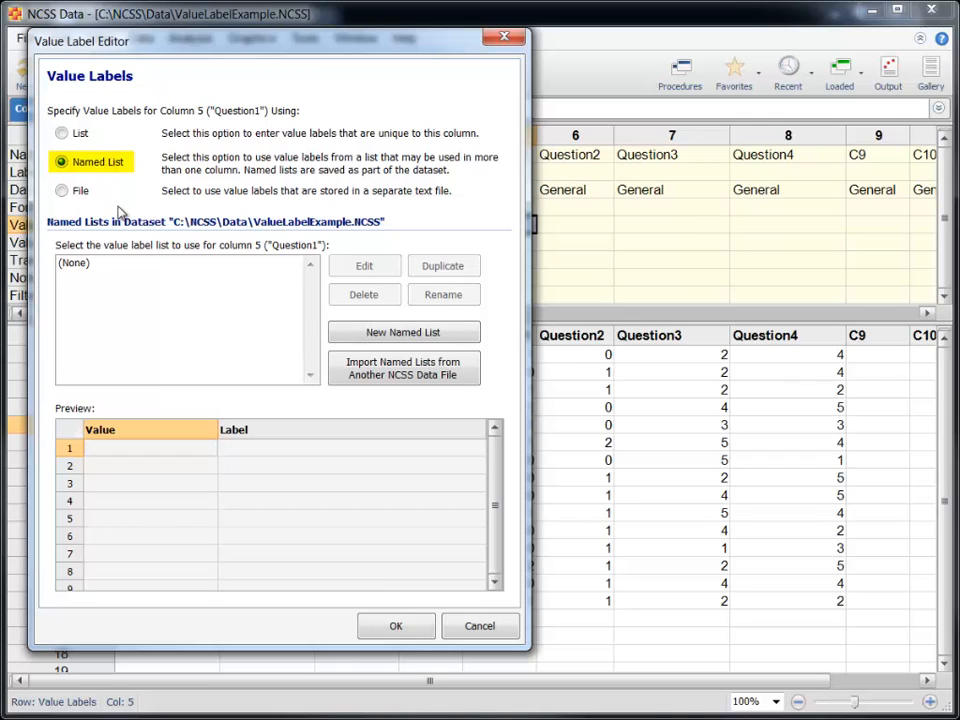
pyautogui.moveTo(142, 218)
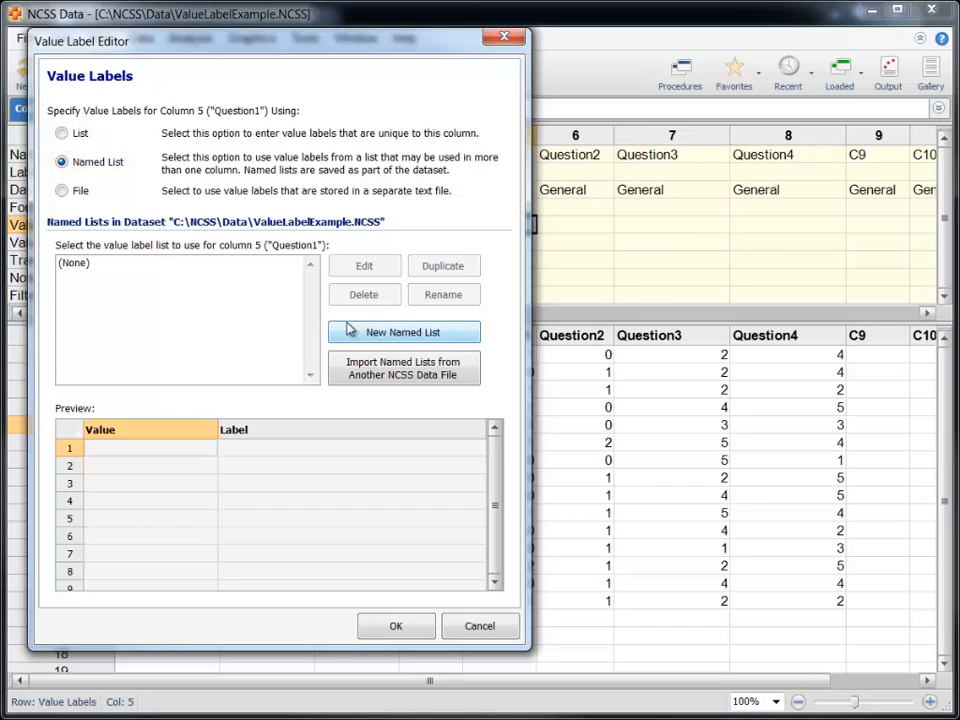
pyautogui.click(403, 332)
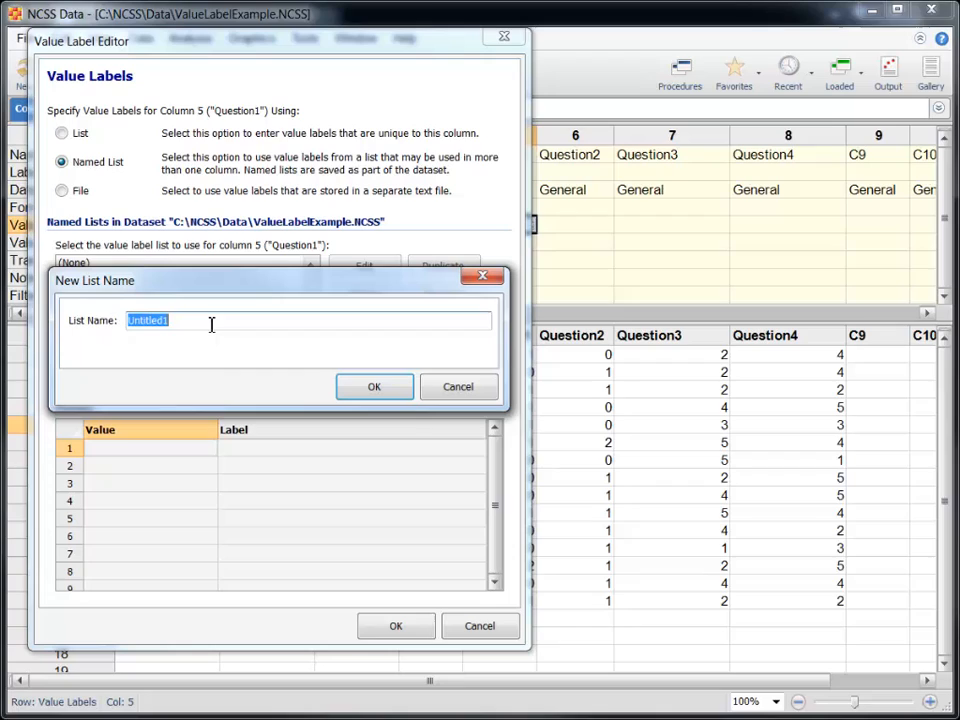
pyautogui.write('YesNo')
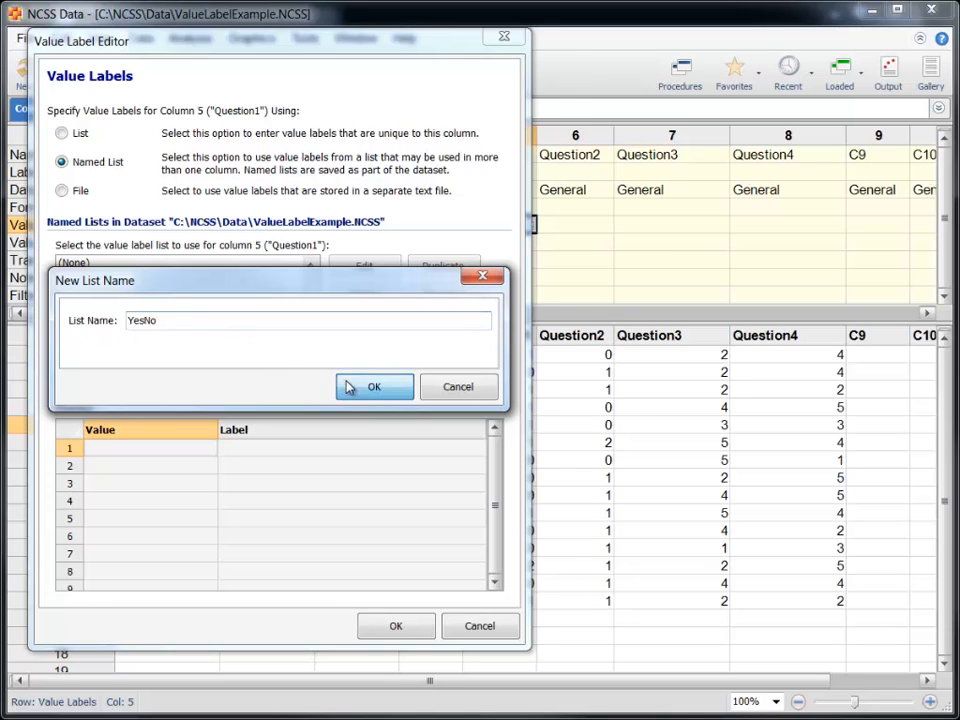
pyautogui.click(374, 387)
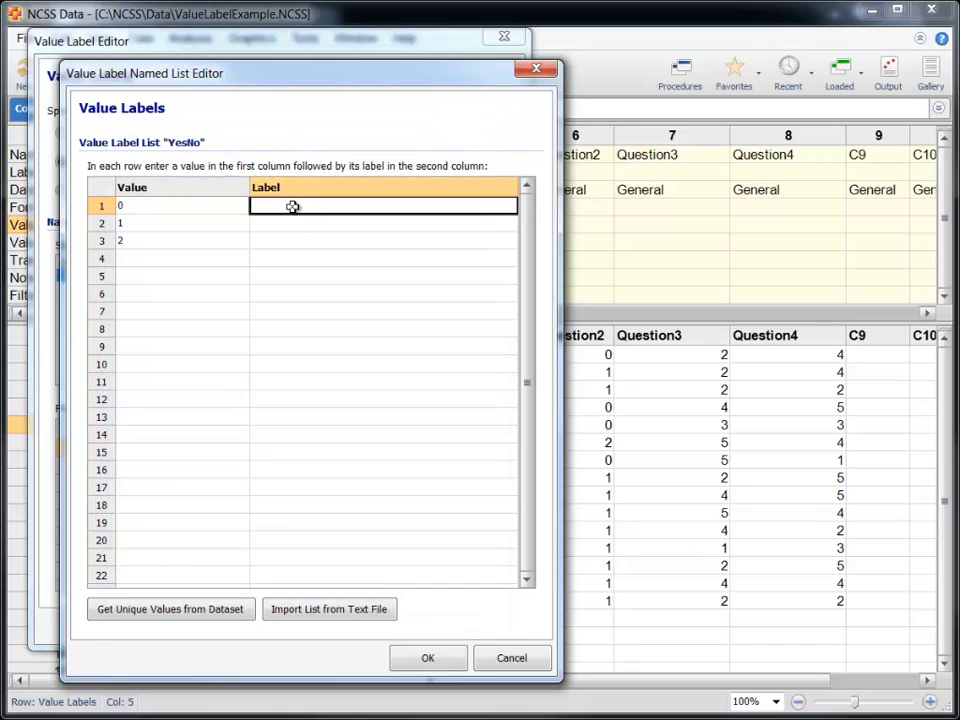
# - Label the YesNo values No, Yes and Maybe, and apply the list to Question1
pyautogui.write('Ye')
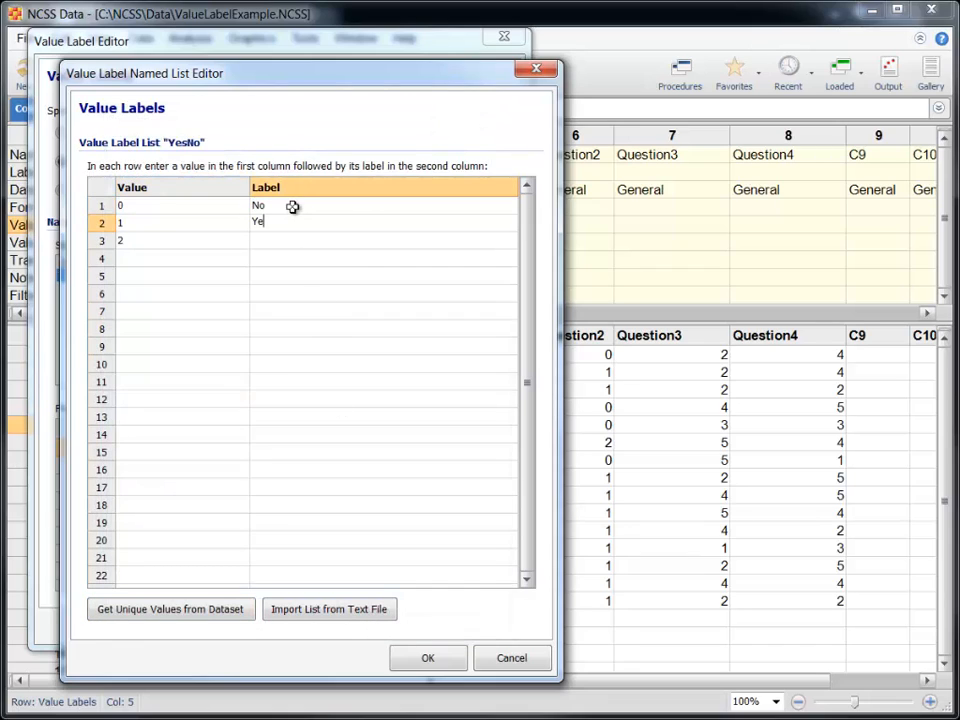
pyautogui.write('Maybe')
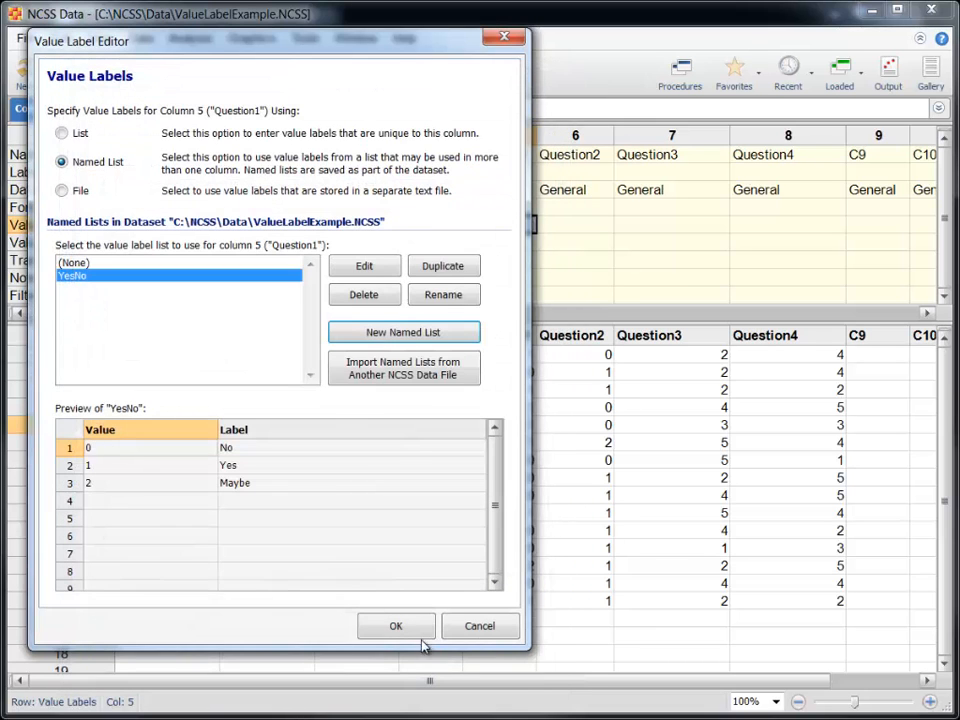
pyautogui.click(395, 625)
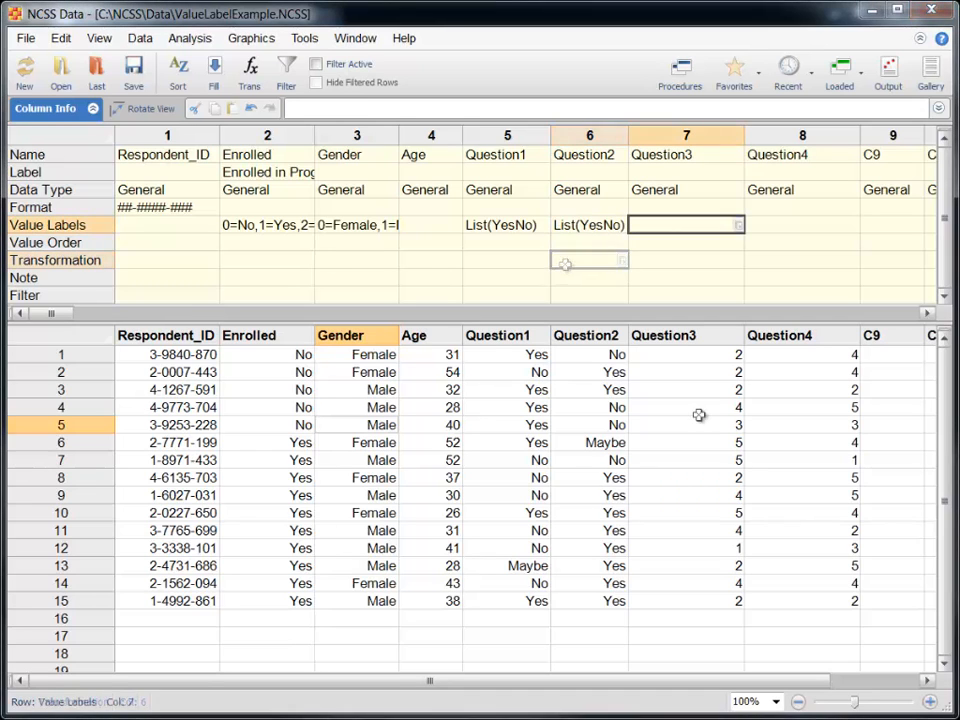
pyautogui.click(686, 224)
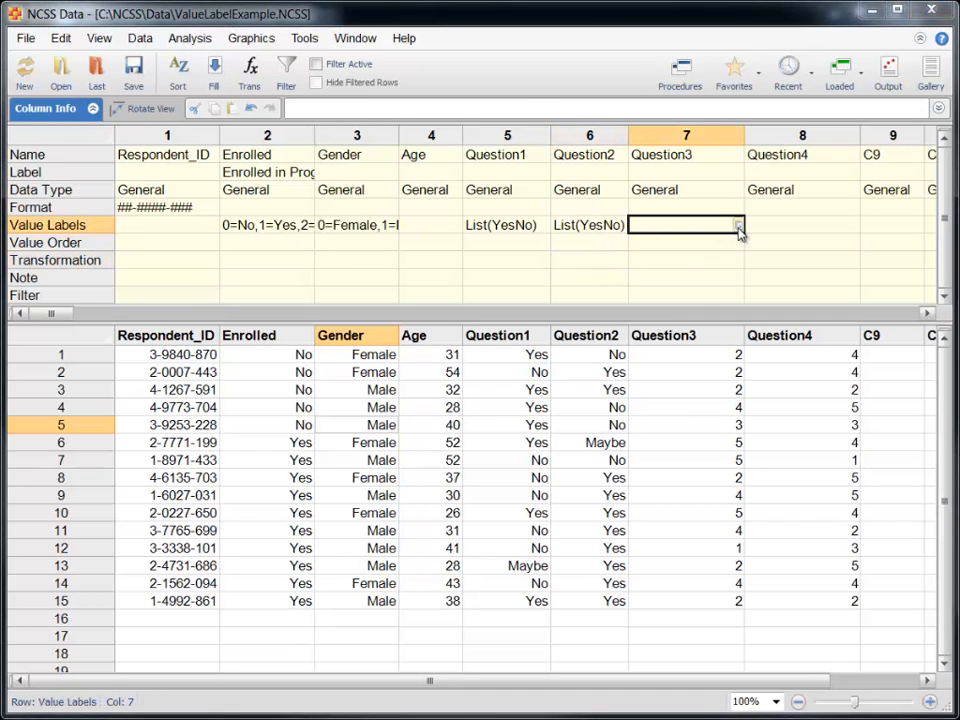
# - Open Question3's value label editor and choose the separate text file option
pyautogui.click(737, 224)
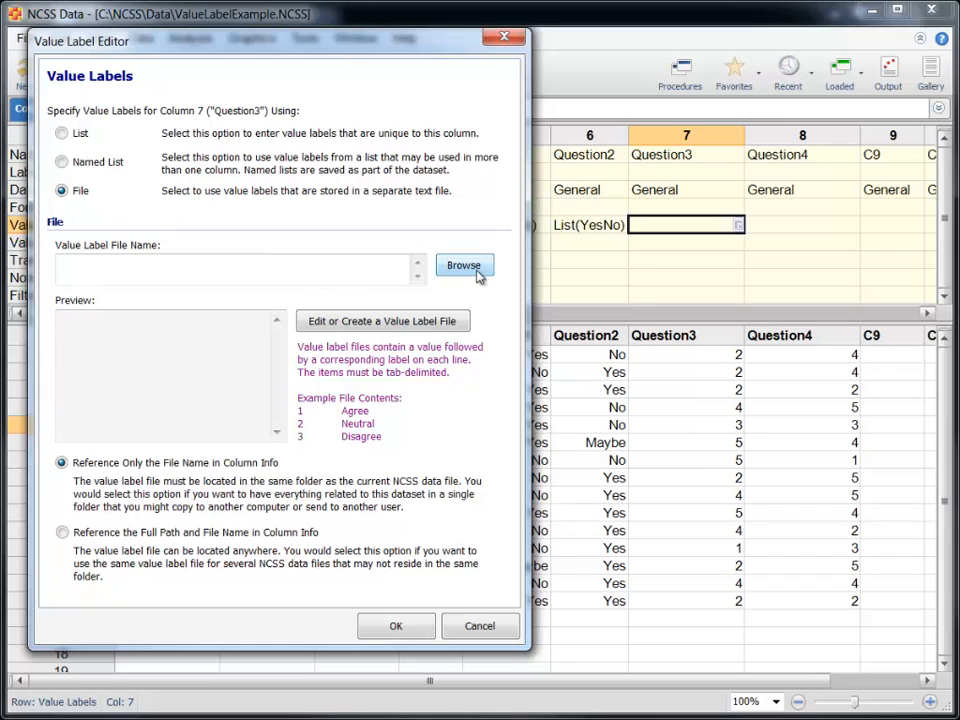
# - Load Question3's labels from AgreeDisagree.txt and give Question4 the same file-based labels
pyautogui.click(464, 265)
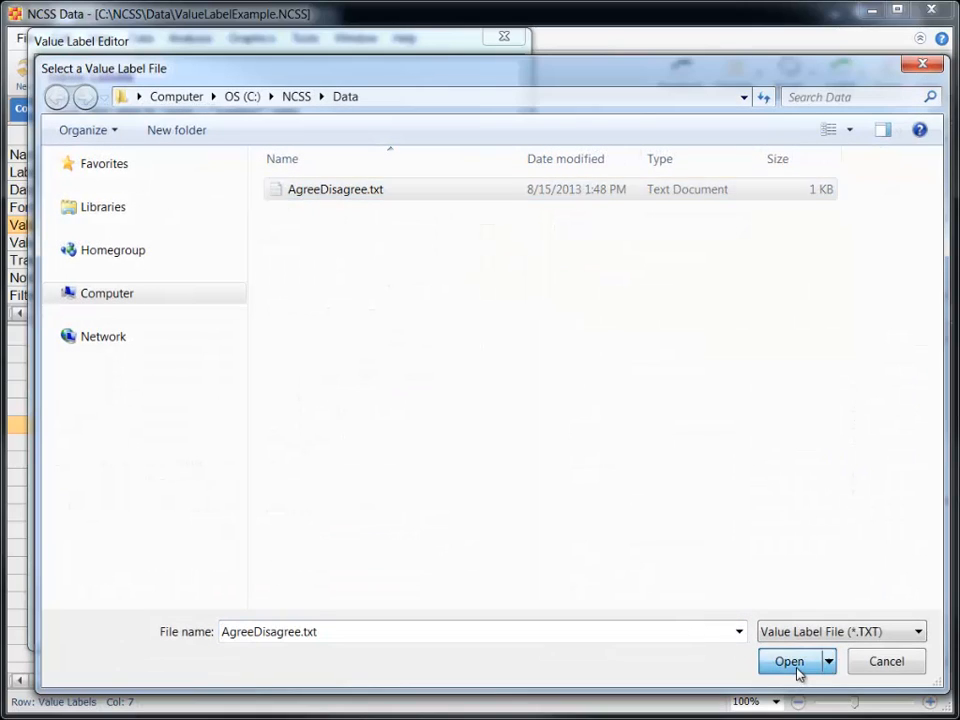
pyautogui.click(789, 661)
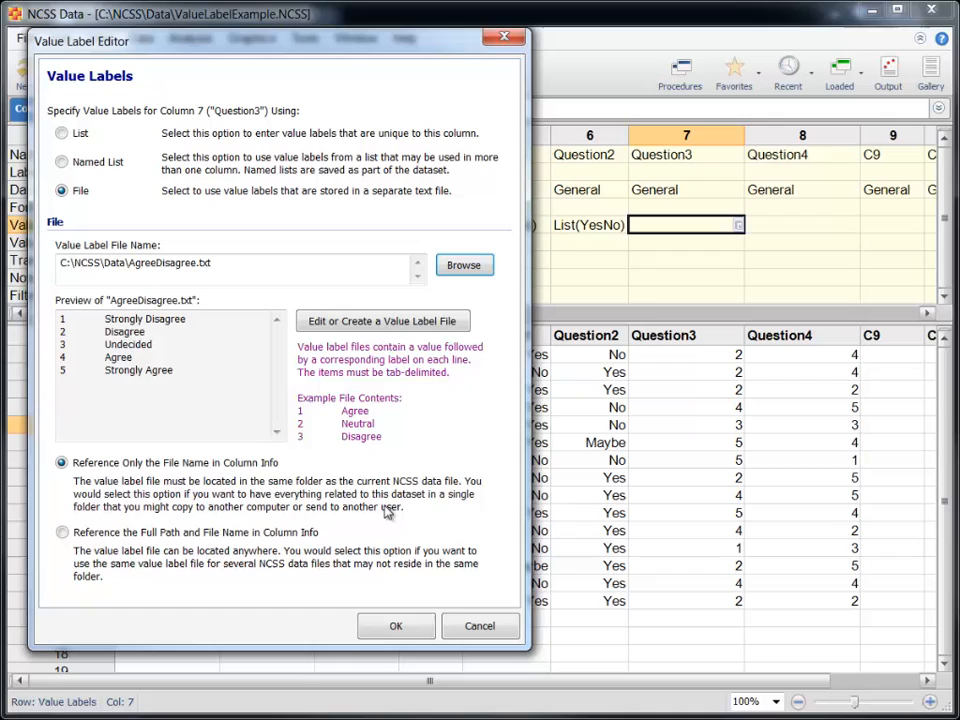
pyautogui.tripleClick(135, 263)
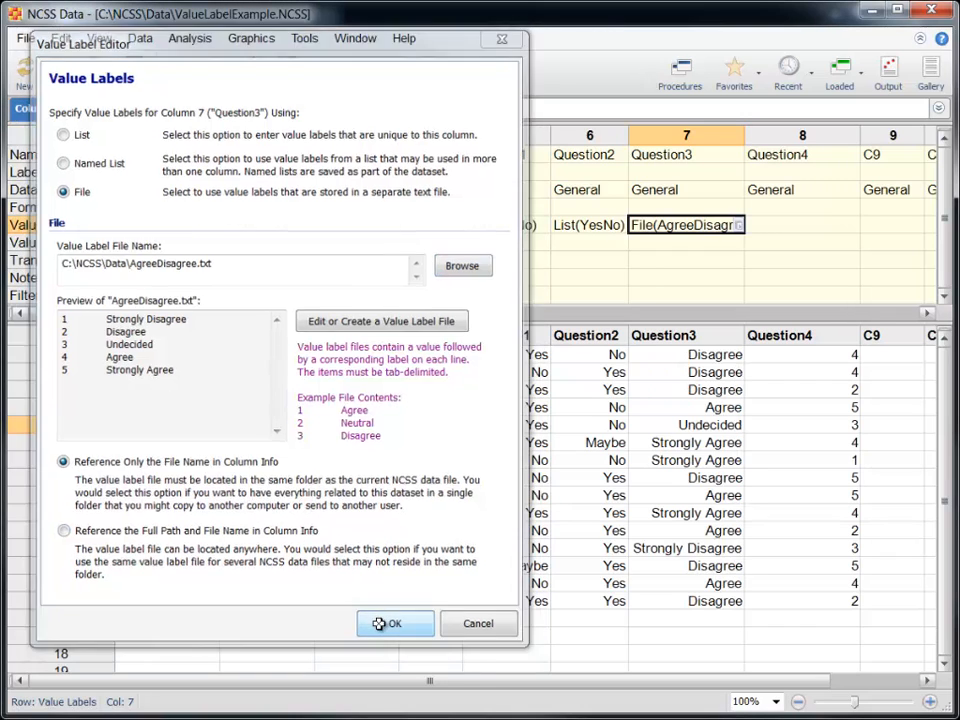
pyautogui.click(394, 623)
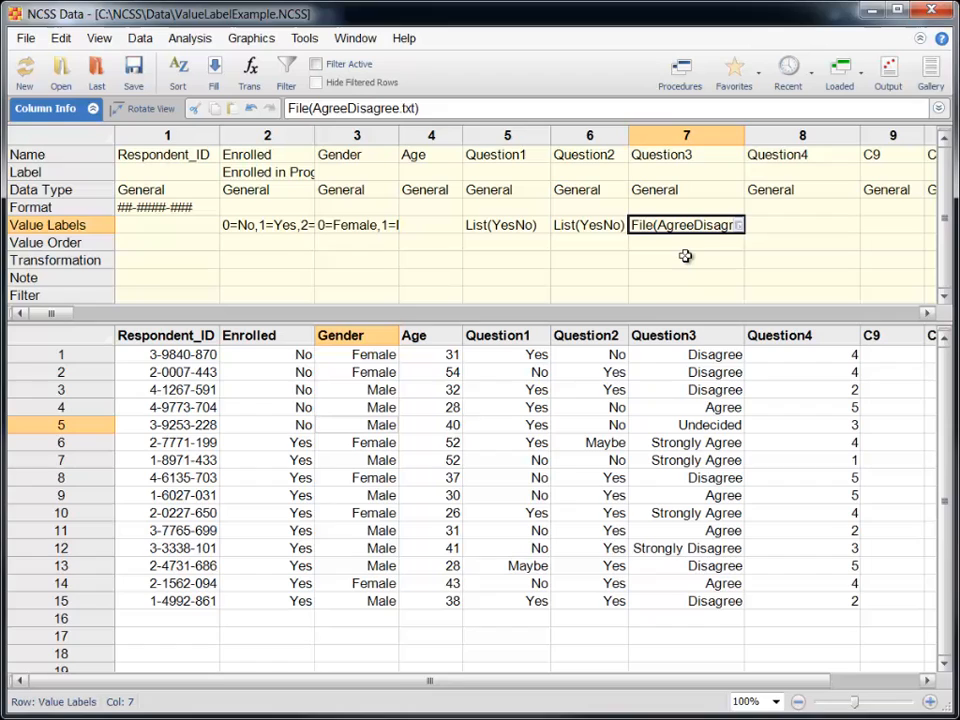
pyautogui.moveTo(785, 226)
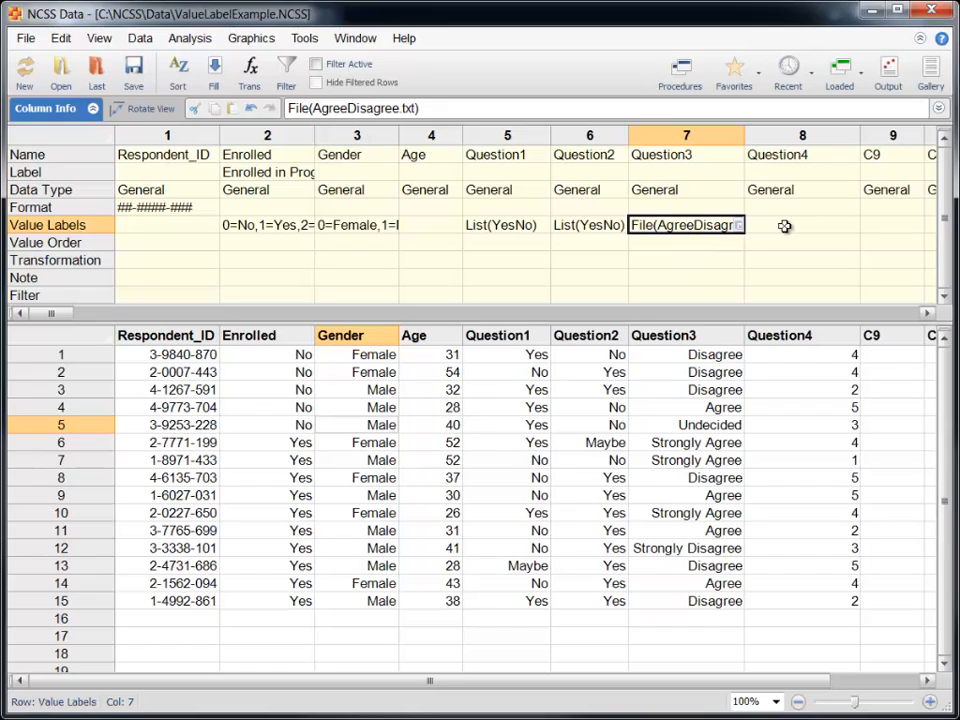
pyautogui.click(802, 225)
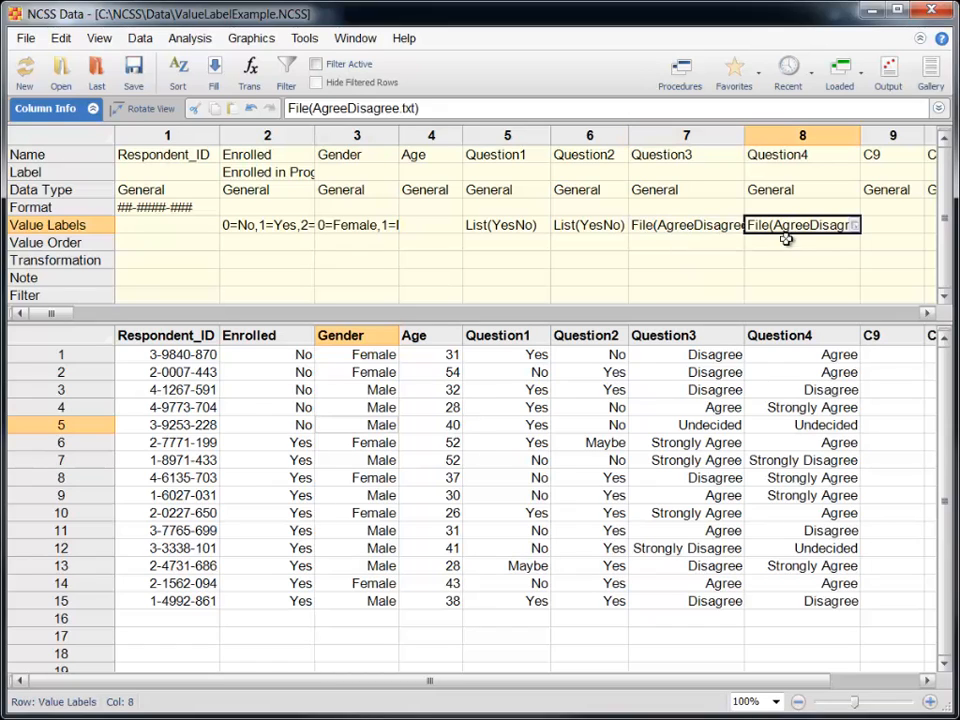